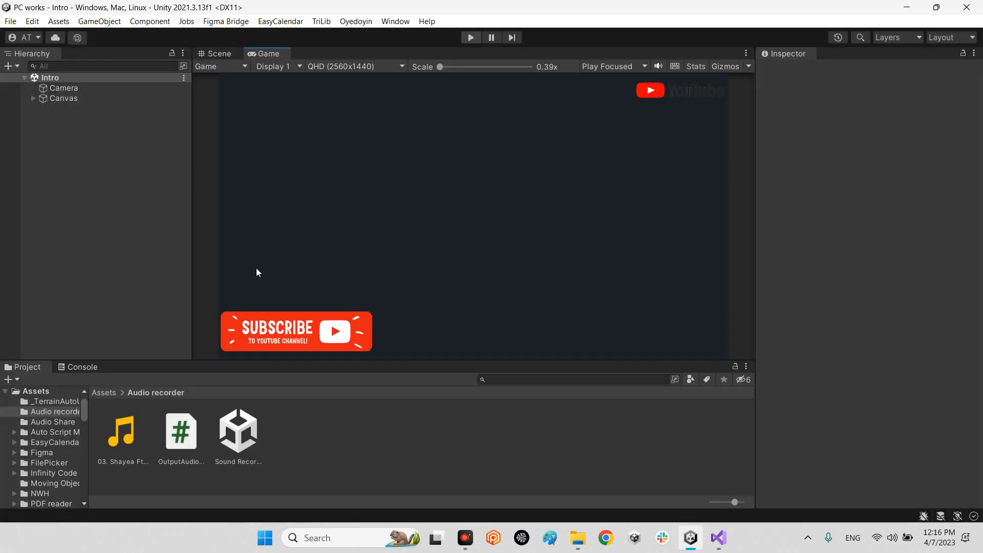
- Load the Sound Recorder scene from the Audio recorder folder
left_click(123, 431)
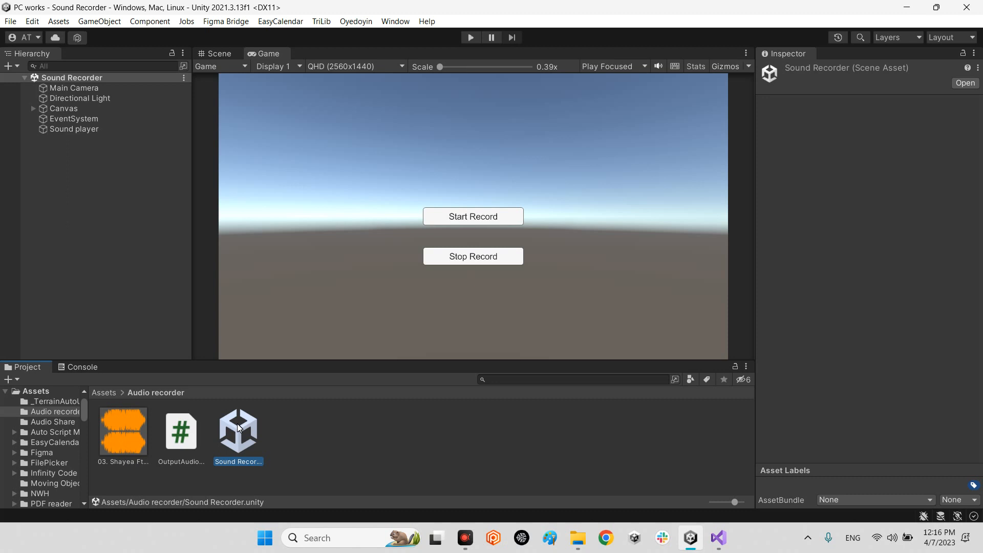
- Reveal the Main Camera's Output Audio Recorder component and switch to the Scene view
left_click(74, 88)
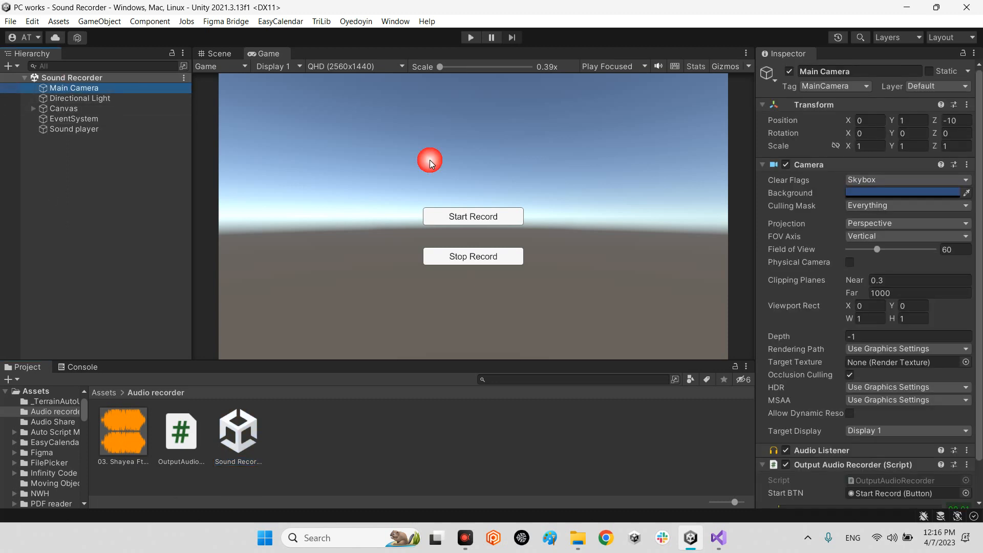
scroll("down", 3)
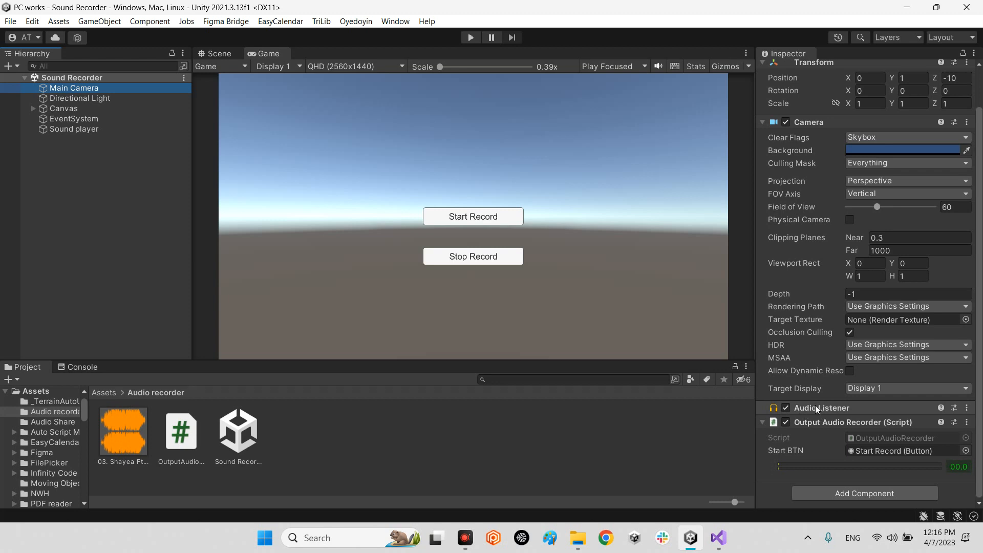
mouse_move(807, 448)
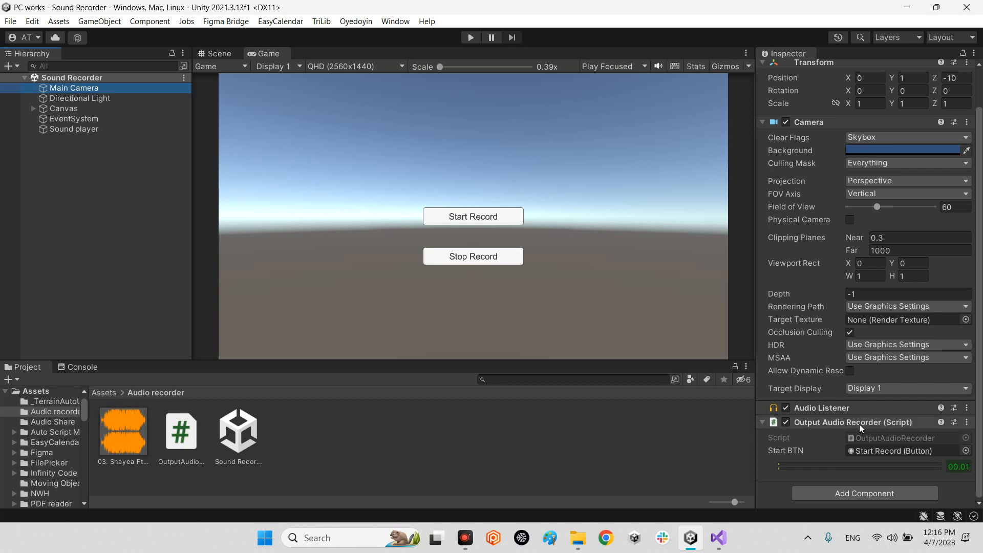
left_click(219, 53)
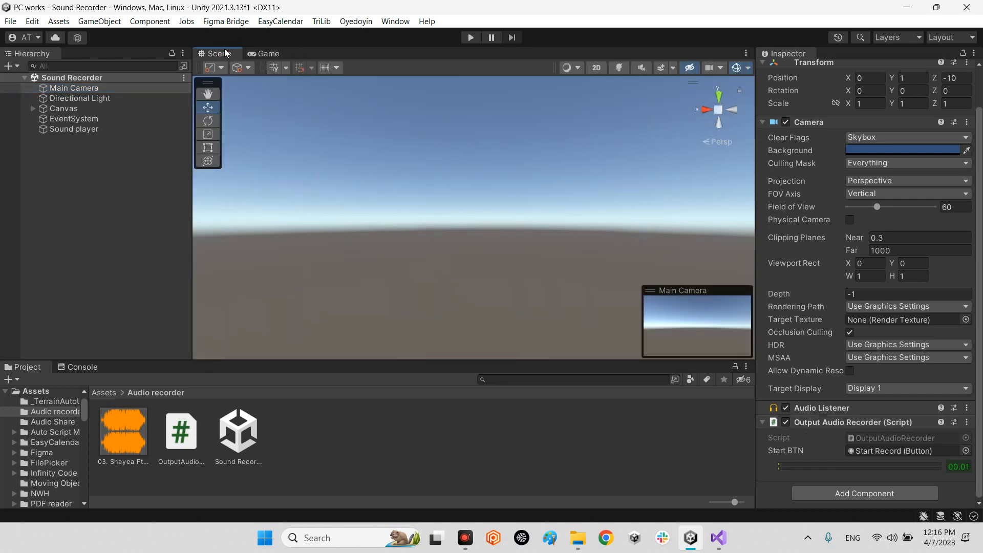
- Verify Start Record calls StartRecording and Stop Record calls StopRecording on Main Camera
left_click(34, 107)
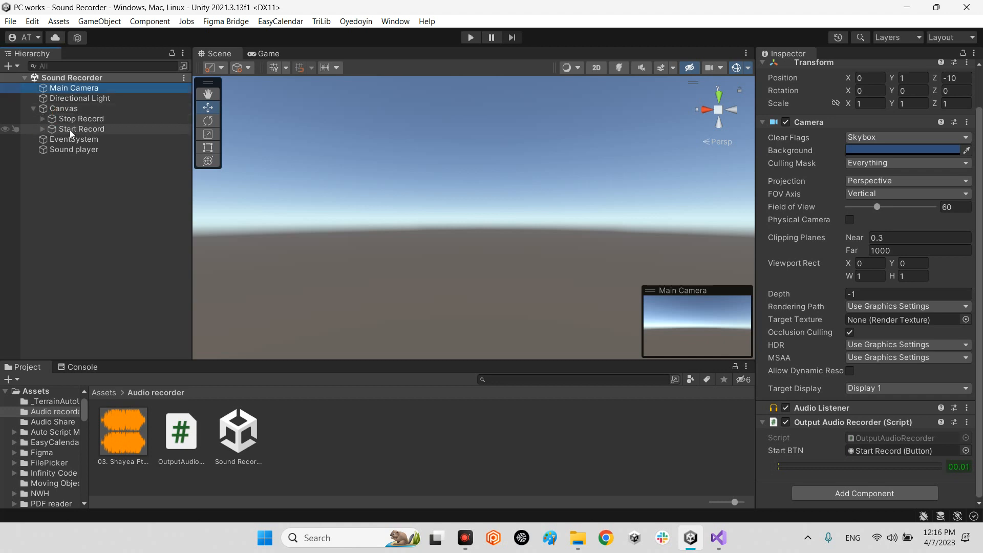
left_click(81, 129)
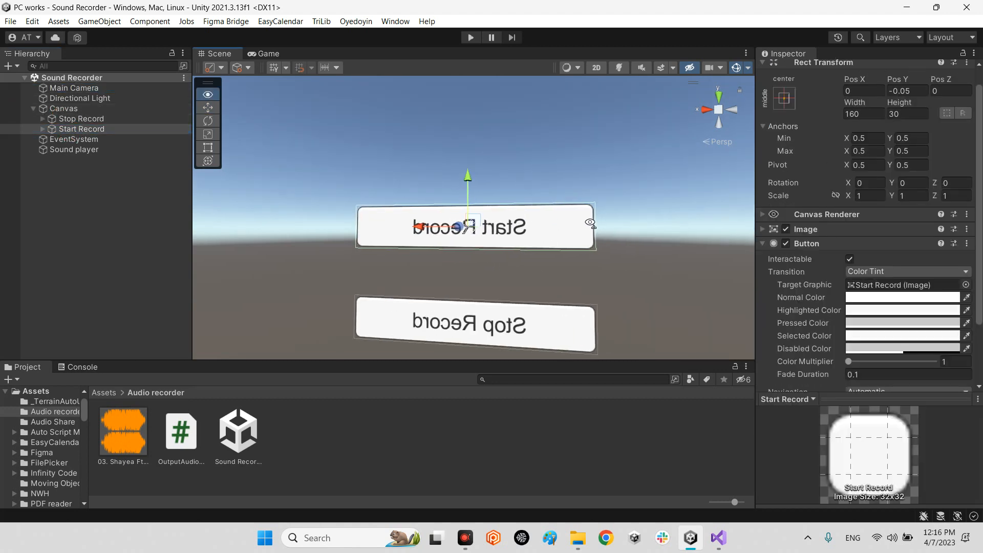
scroll("up", 3)
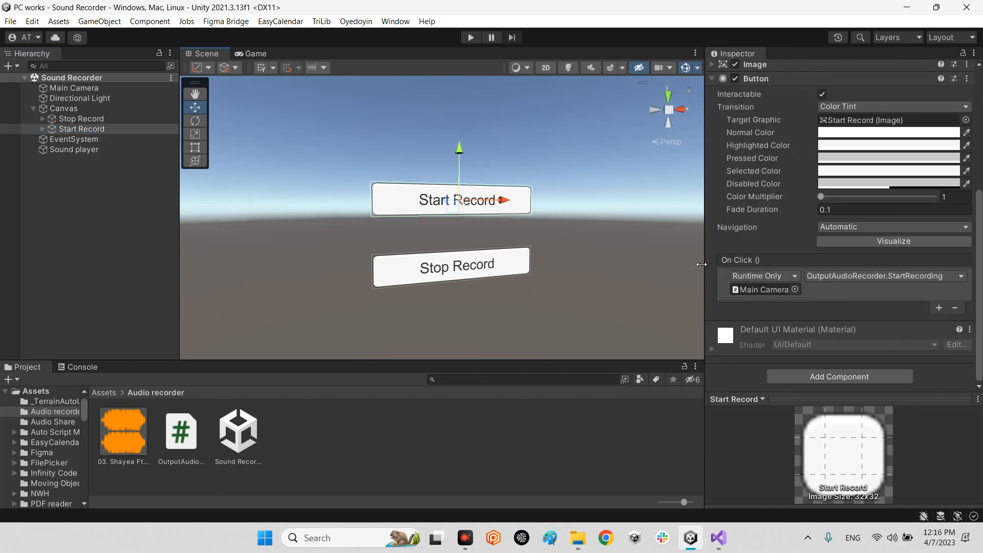
left_click(81, 119)
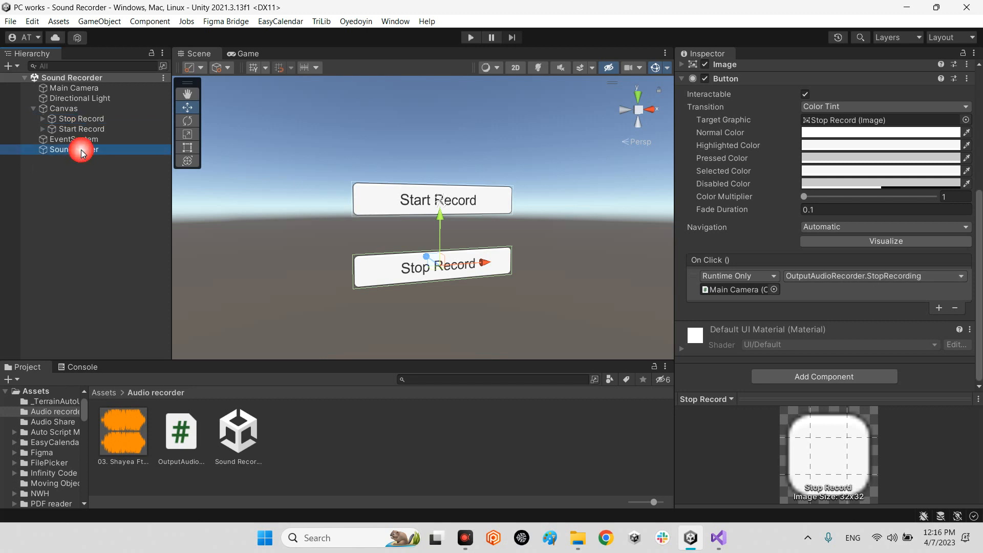
- View the Sound player's Audio Source clip, then bring up the Main Camera recorder's context menu
left_click(73, 150)
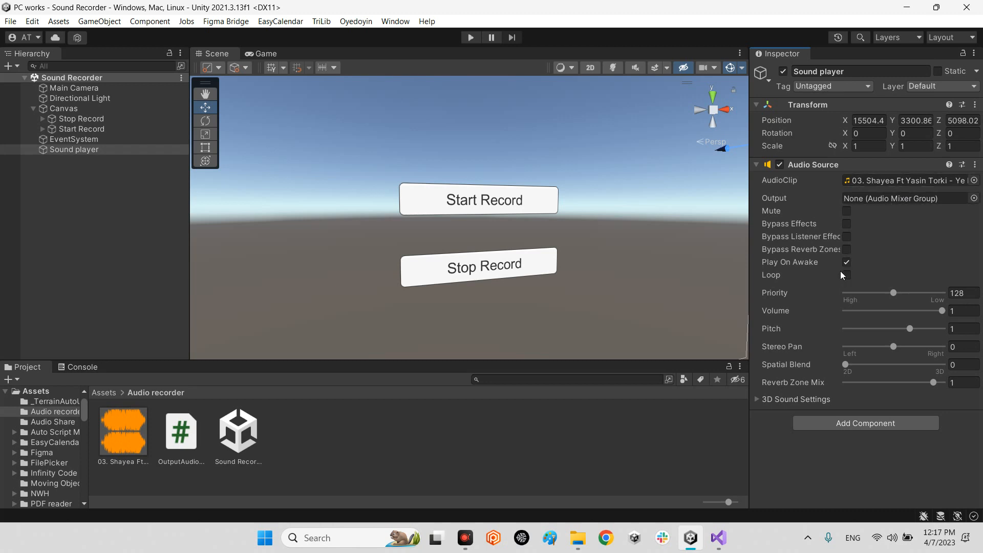
mouse_move(342, 243)
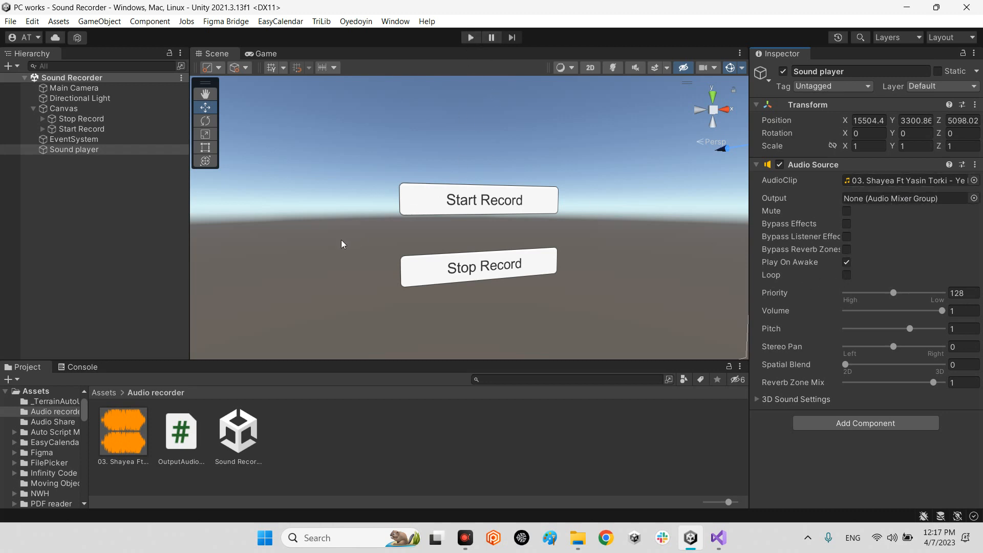
left_click(73, 88)
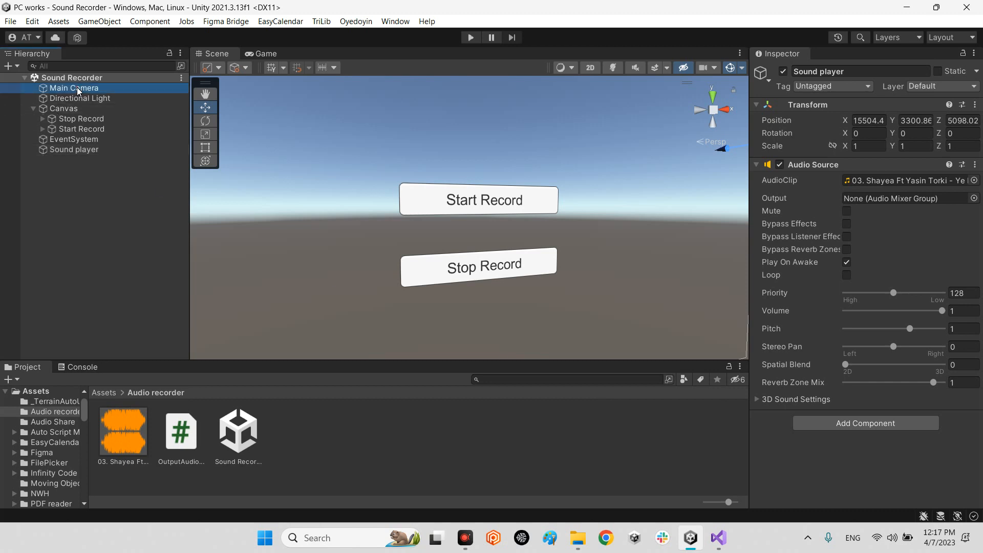
left_click(74, 88)
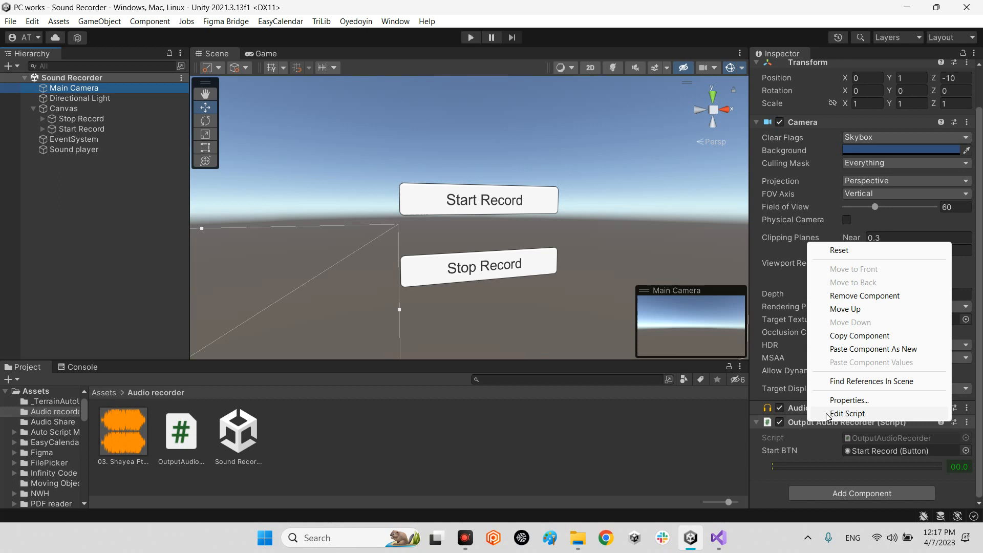
- Edit OutputAudioRecorder.cs and highlight references of FILENAME, outputRate and fileName
left_click(847, 412)
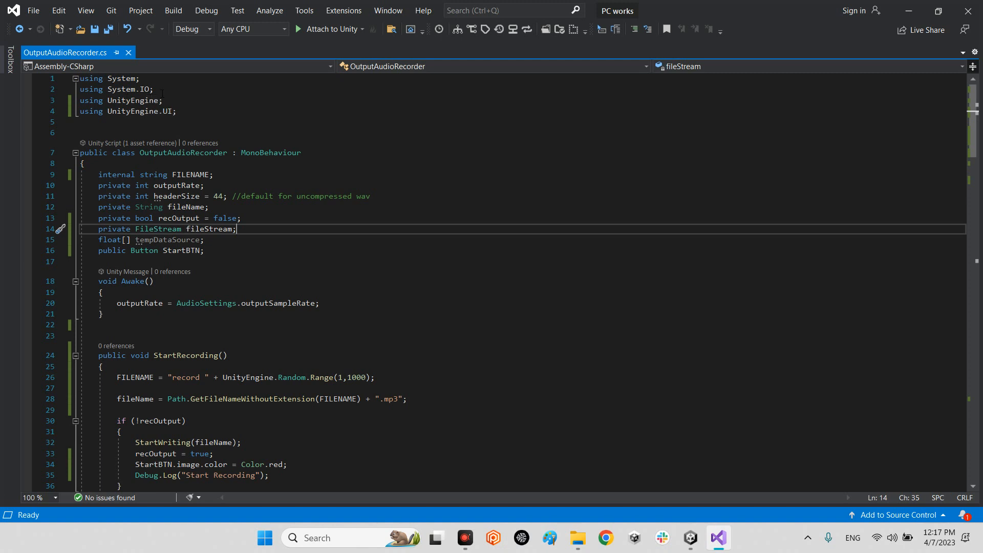
mouse_move(113, 99)
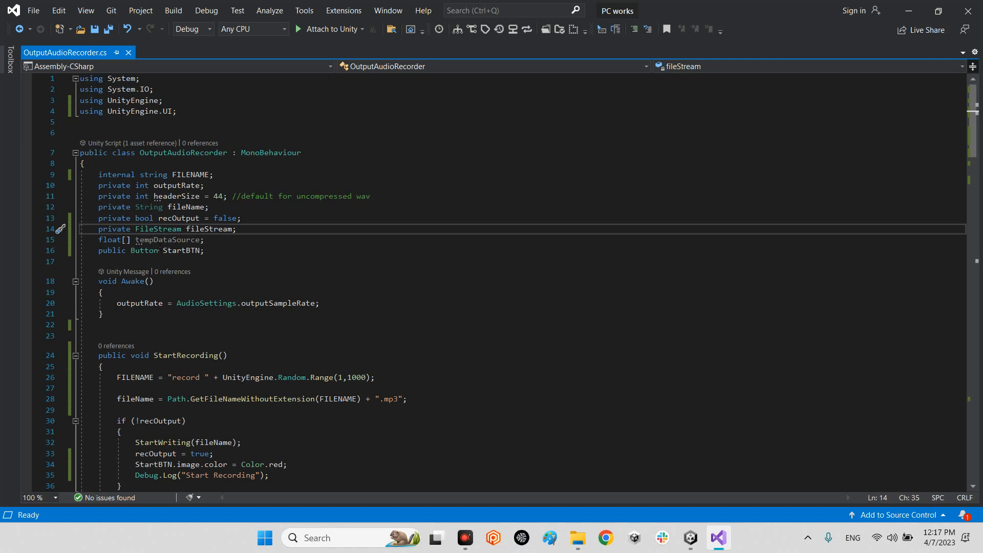
double_click(190, 174)
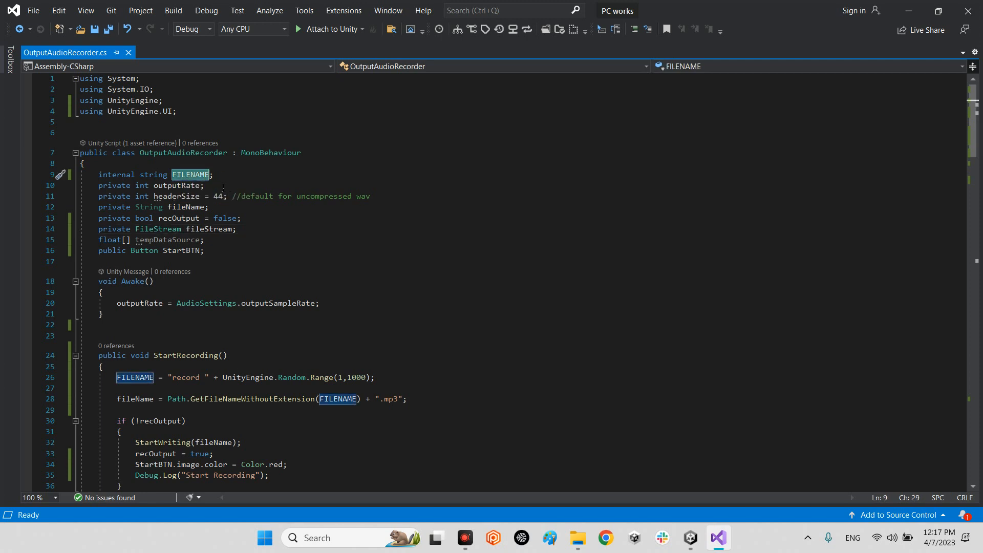
mouse_move(337, 399)
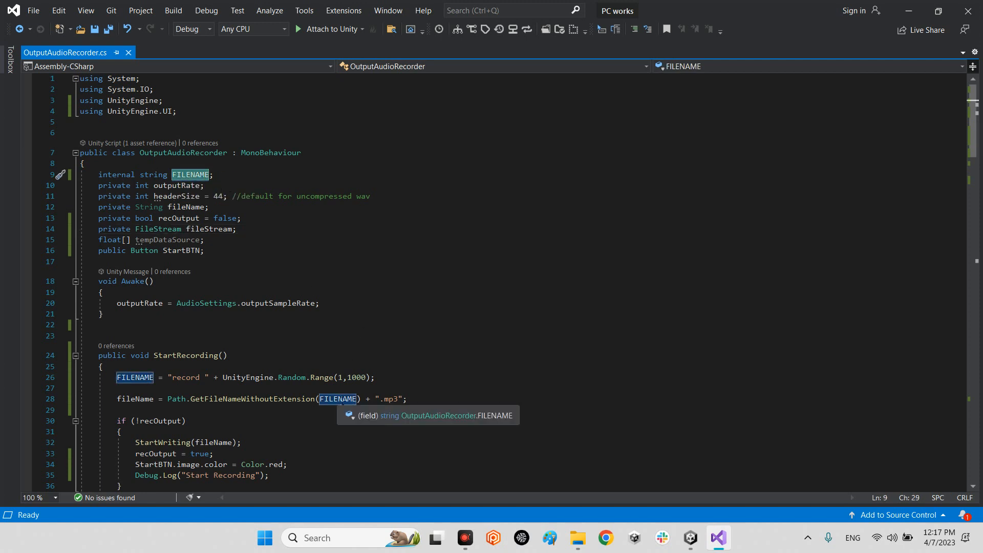
mouse_move(175, 185)
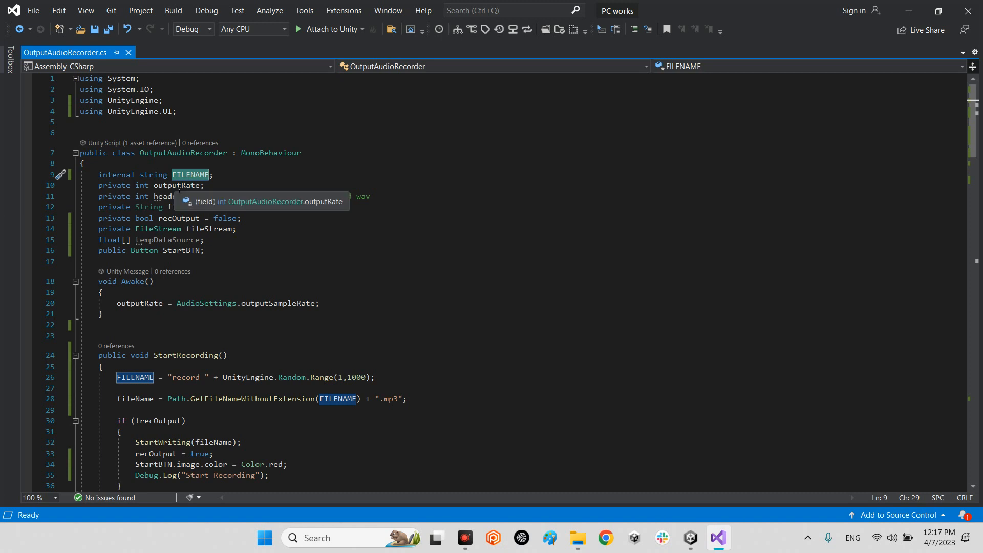
left_click(176, 185)
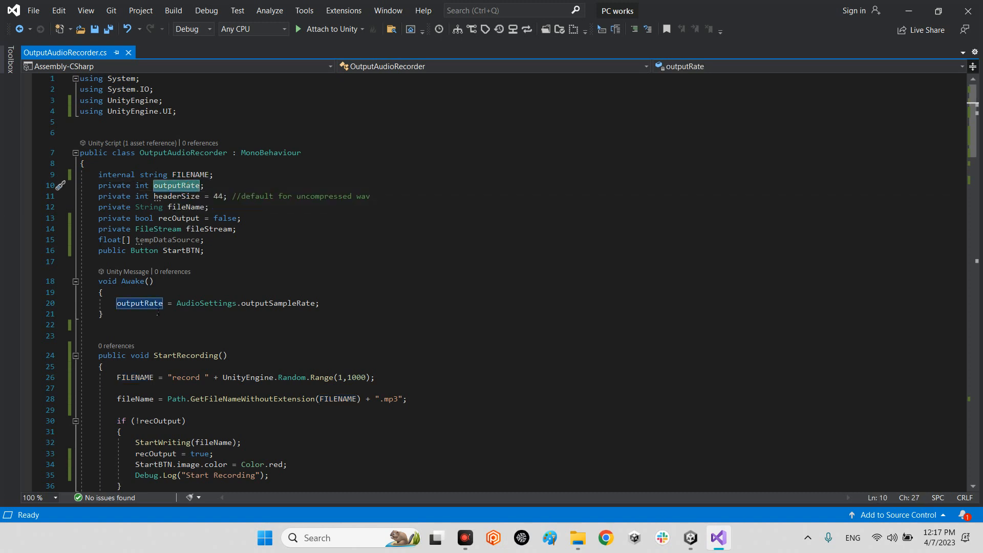
mouse_move(138, 303)
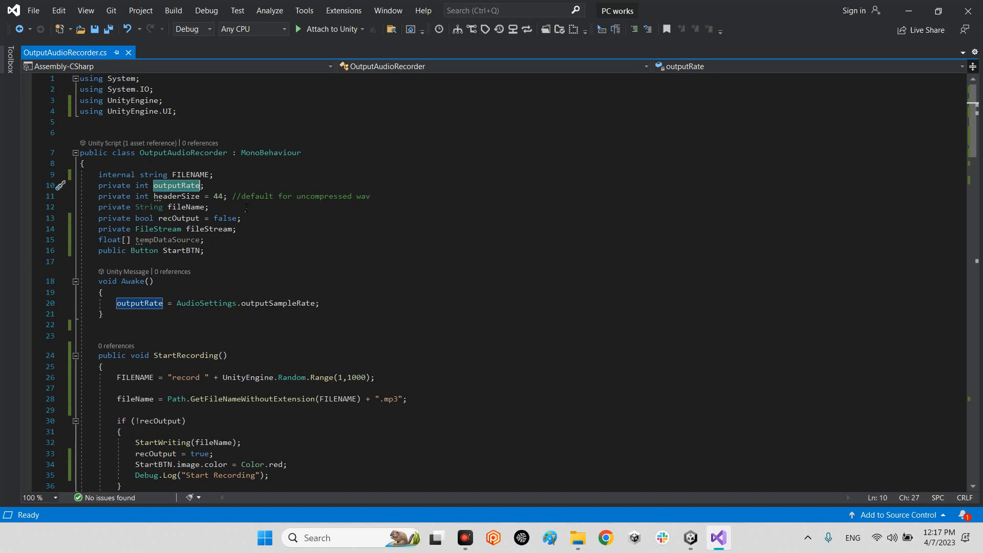
double_click(187, 207)
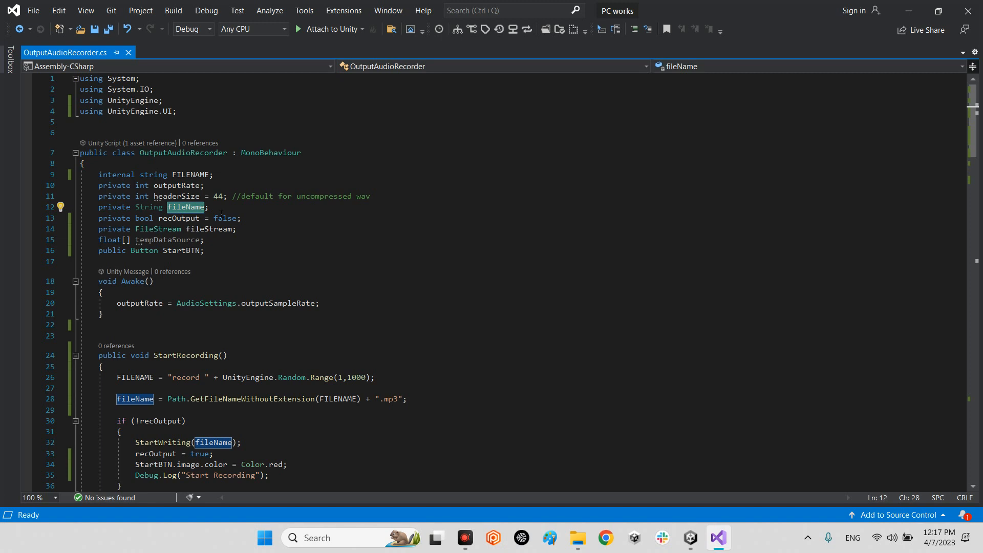
mouse_move(185, 207)
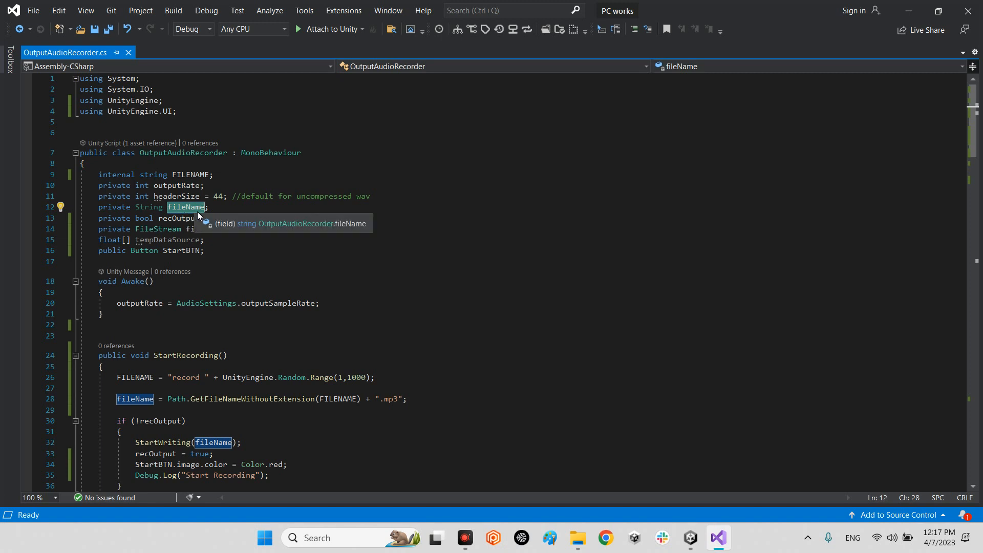
mouse_move(308, 256)
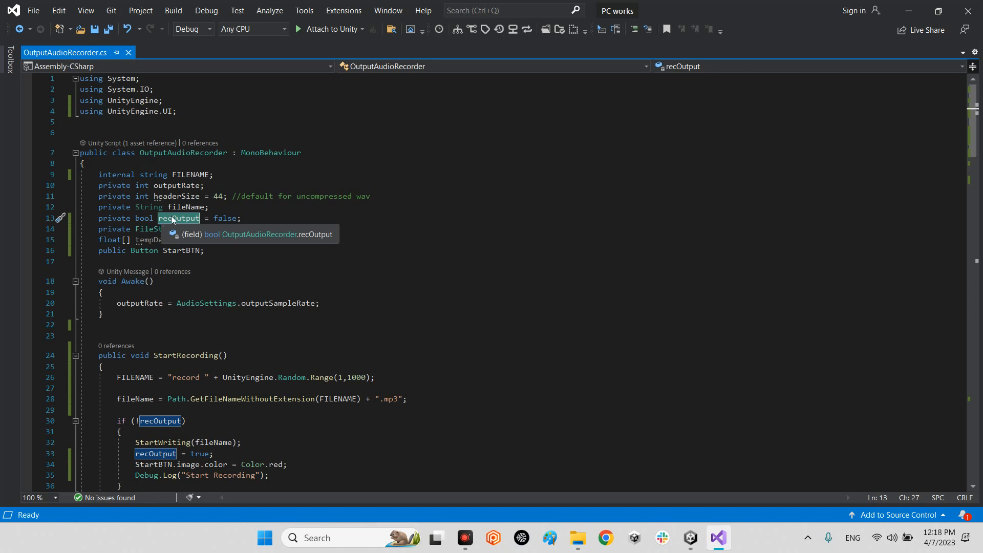
mouse_move(191, 225)
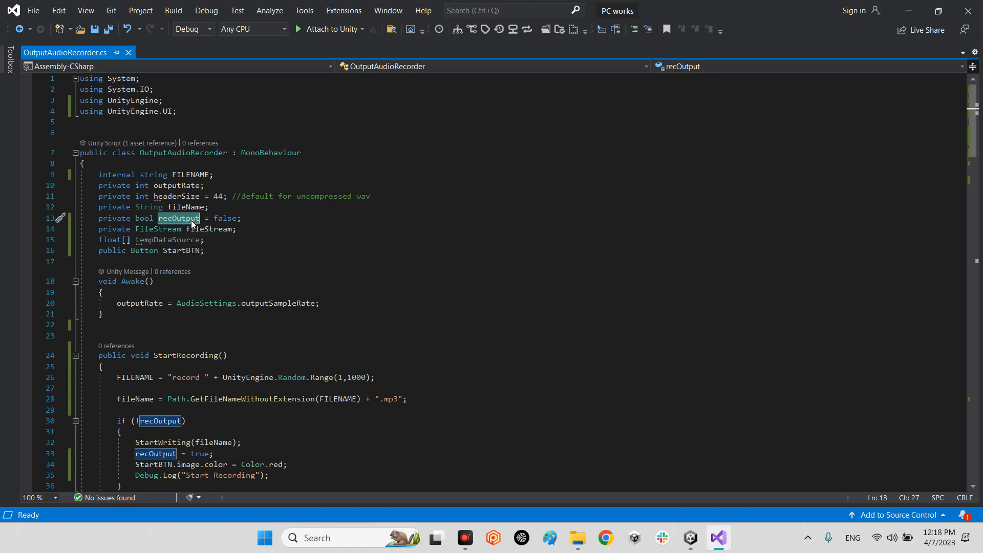
- Quick Find every occurrence of fileStream and scroll through the matches
scroll("down", 3)
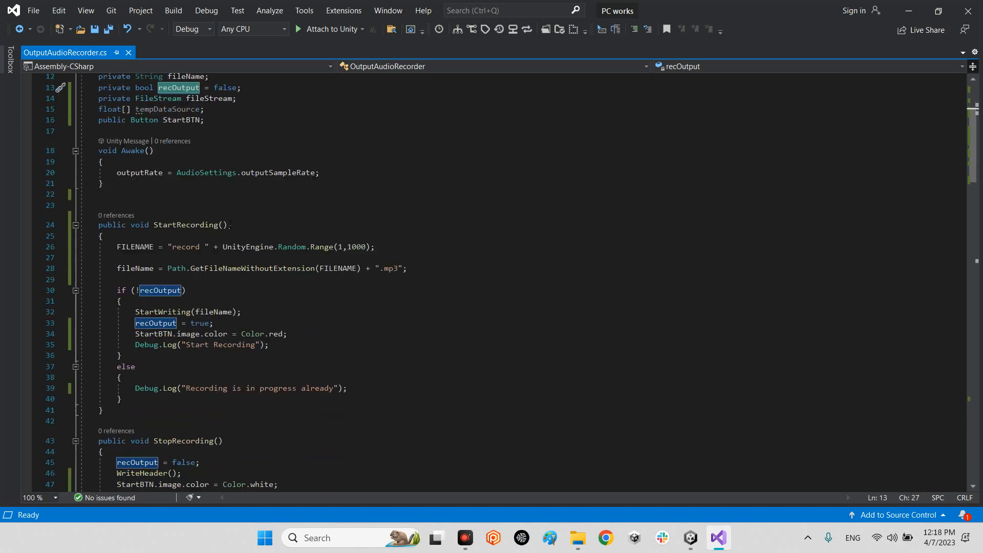
scroll("down", 3)
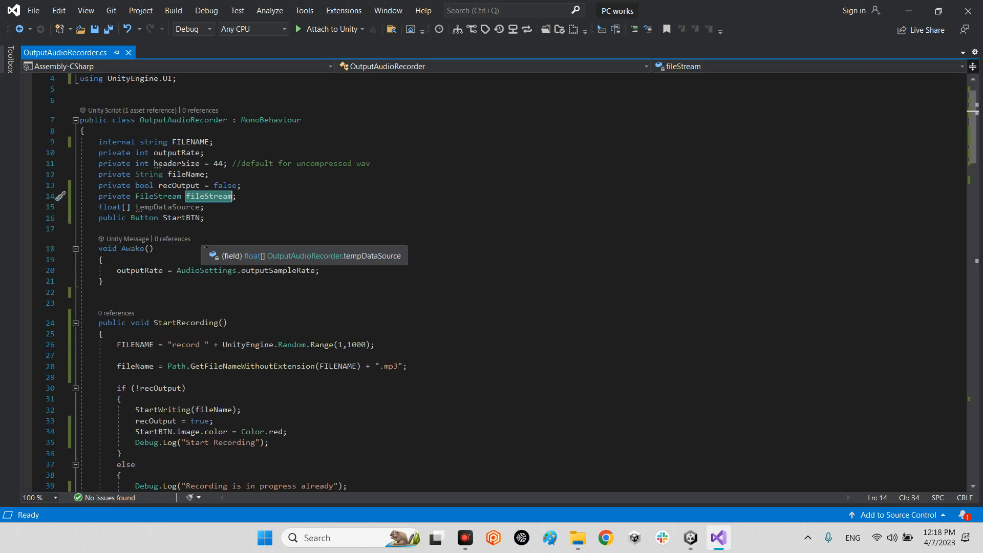
key("ctrl+f")
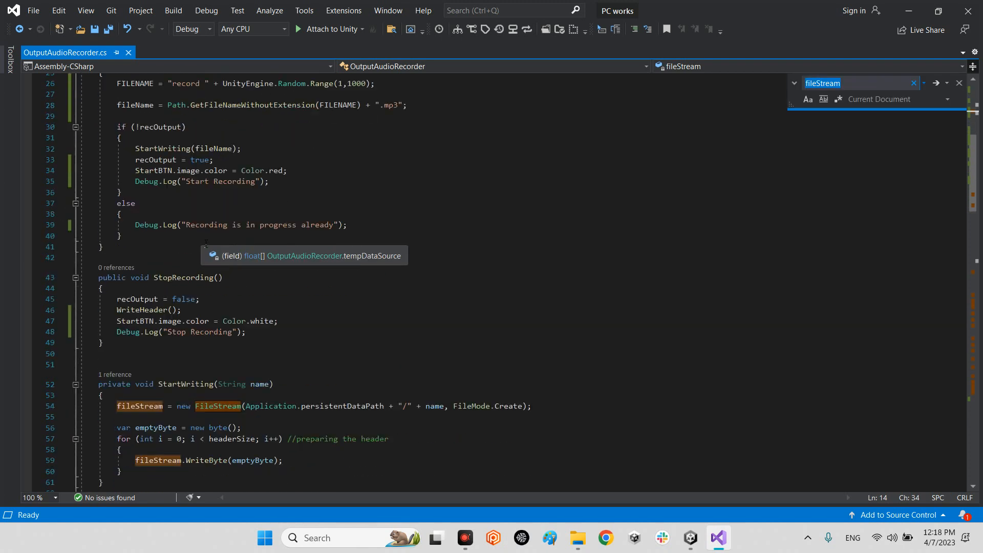
scroll("up", 3)
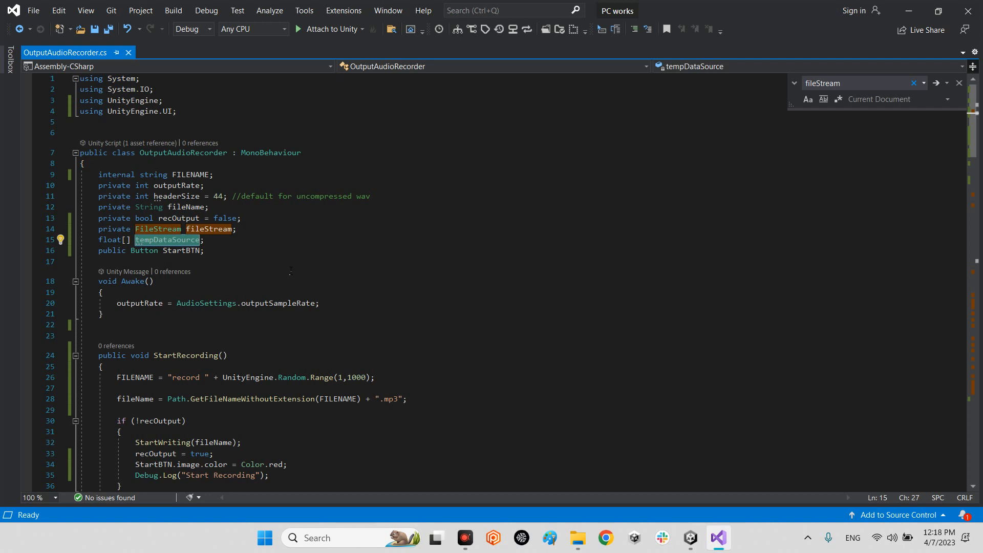
left_click(182, 249)
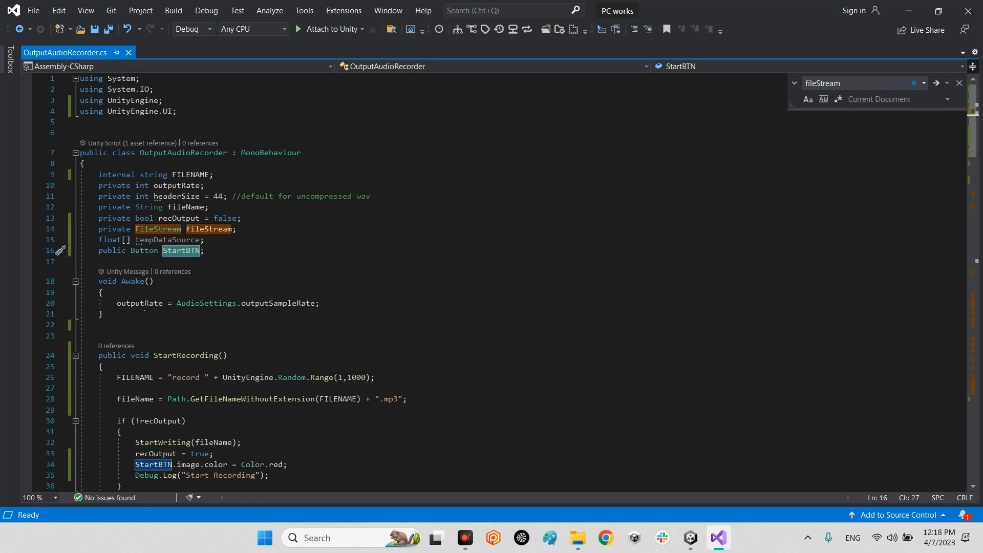
mouse_move(270, 303)
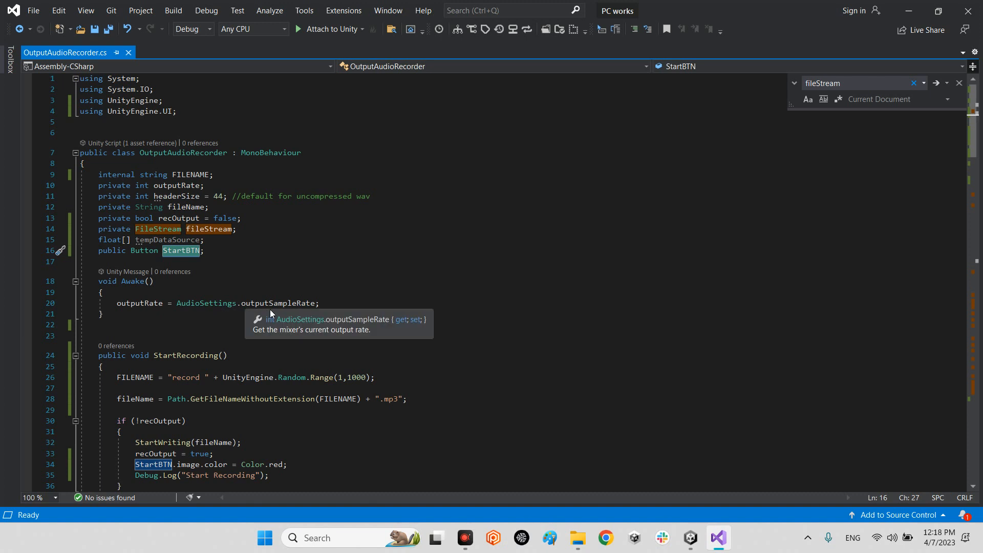
mouse_move(139, 303)
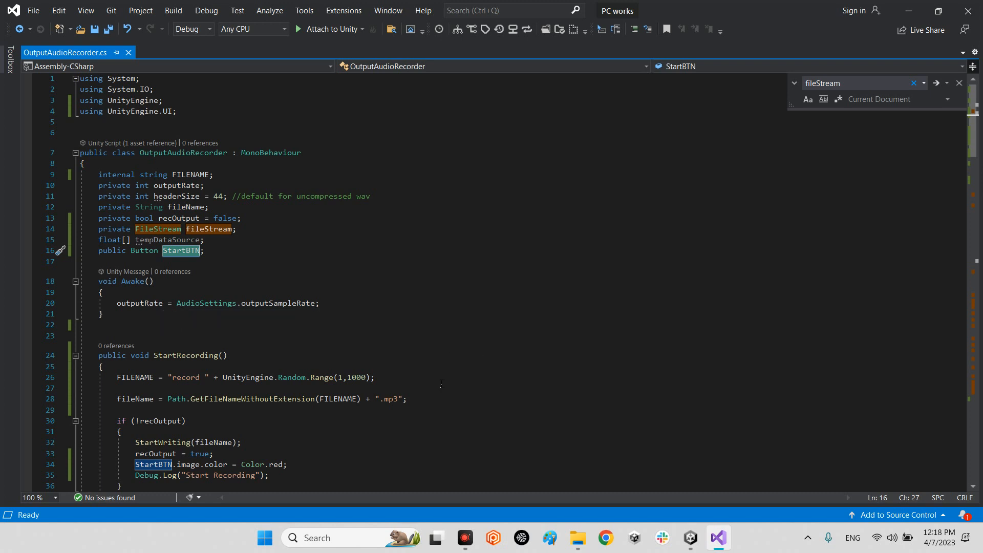
scroll("down", 3)
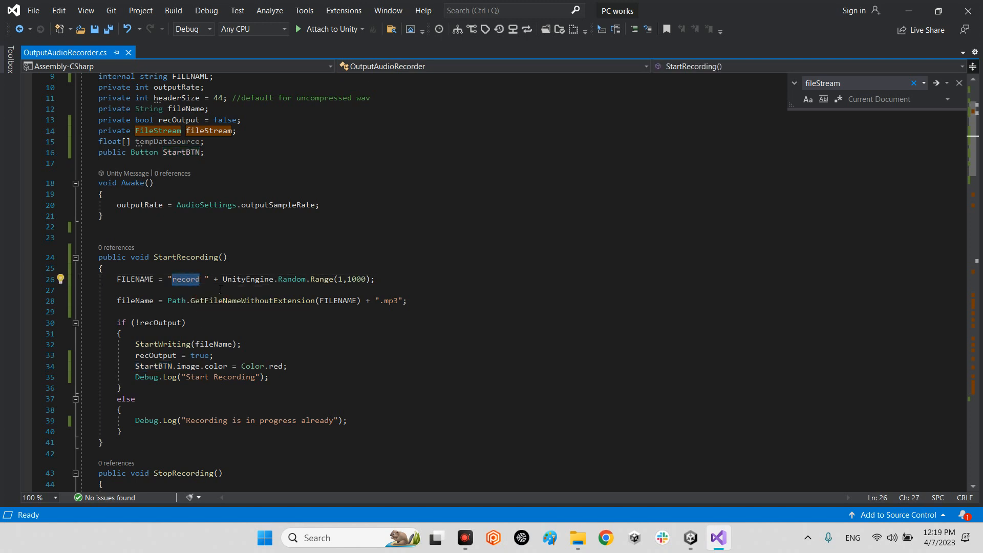
mouse_move(357, 279)
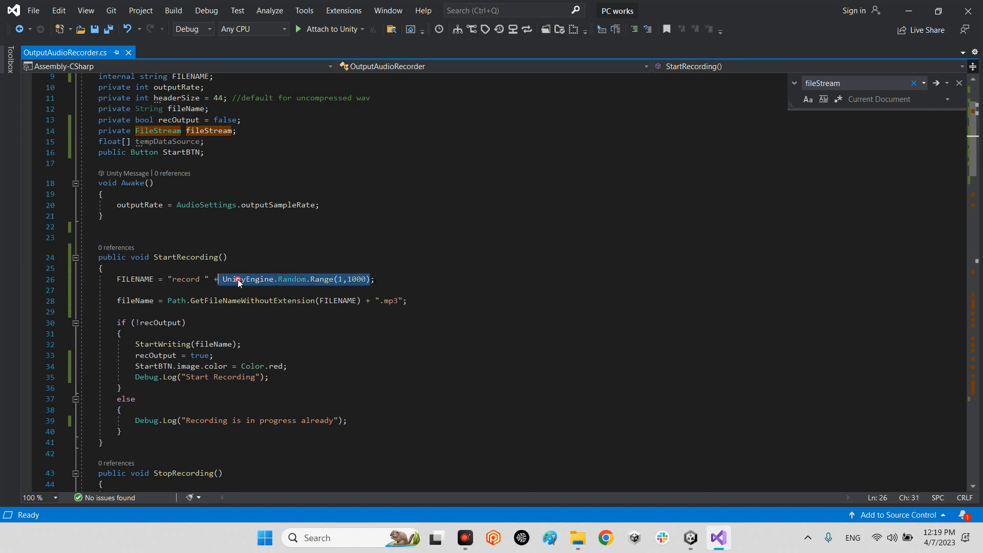
mouse_move(361, 285)
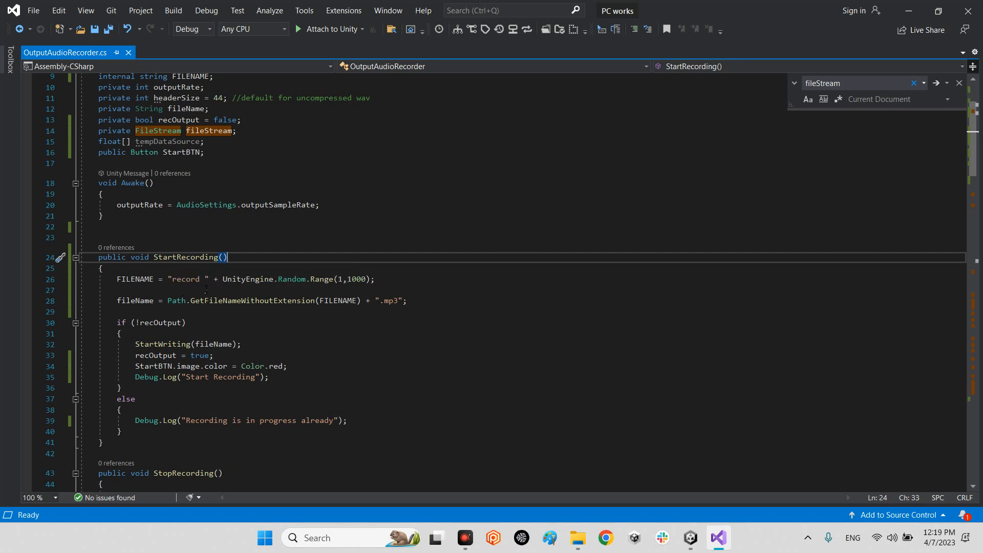
mouse_move(256, 278)
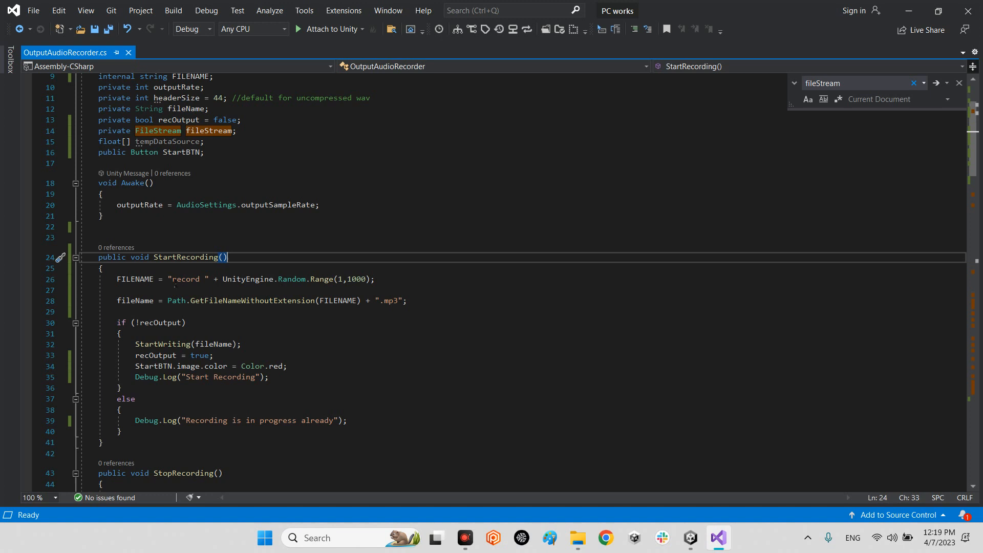
mouse_move(178, 300)
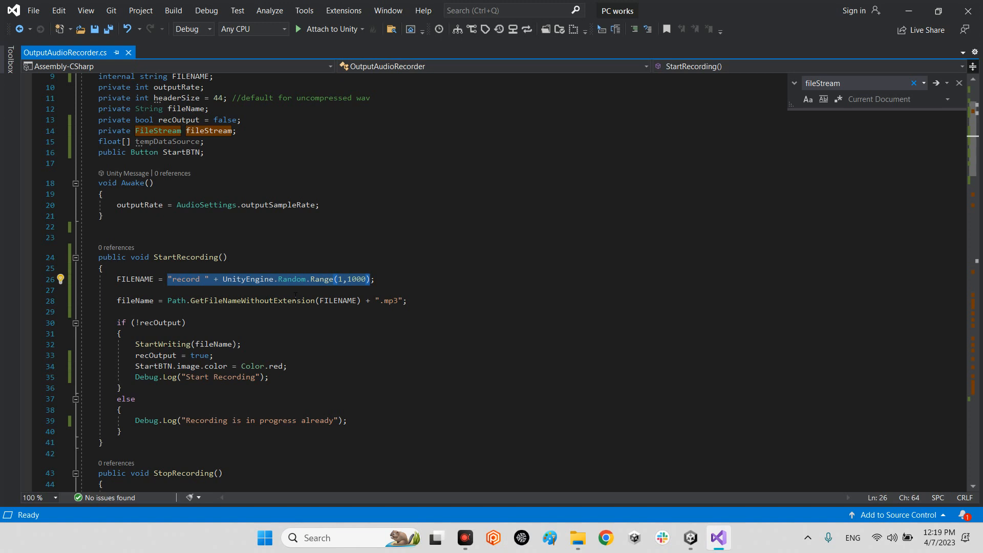
mouse_move(282, 337)
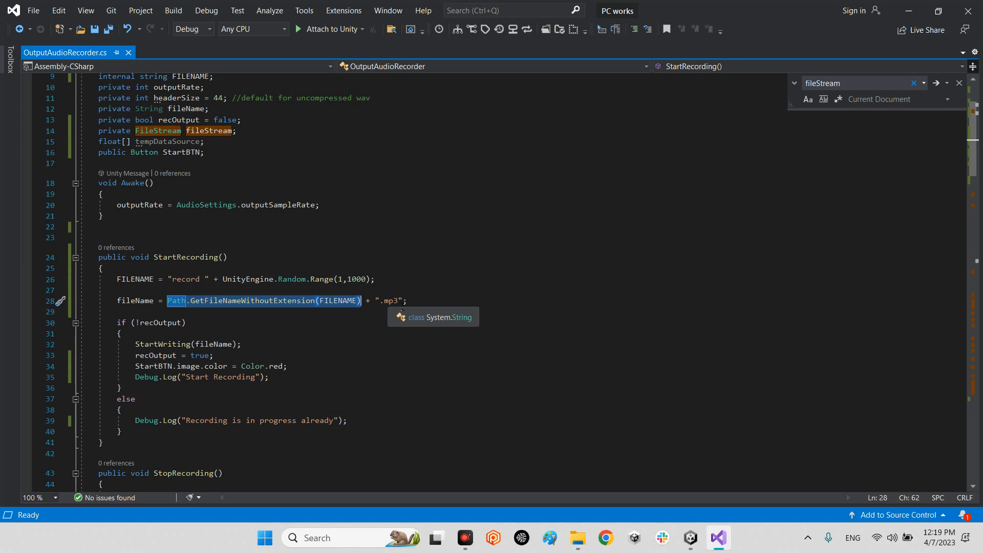
left_click(387, 300)
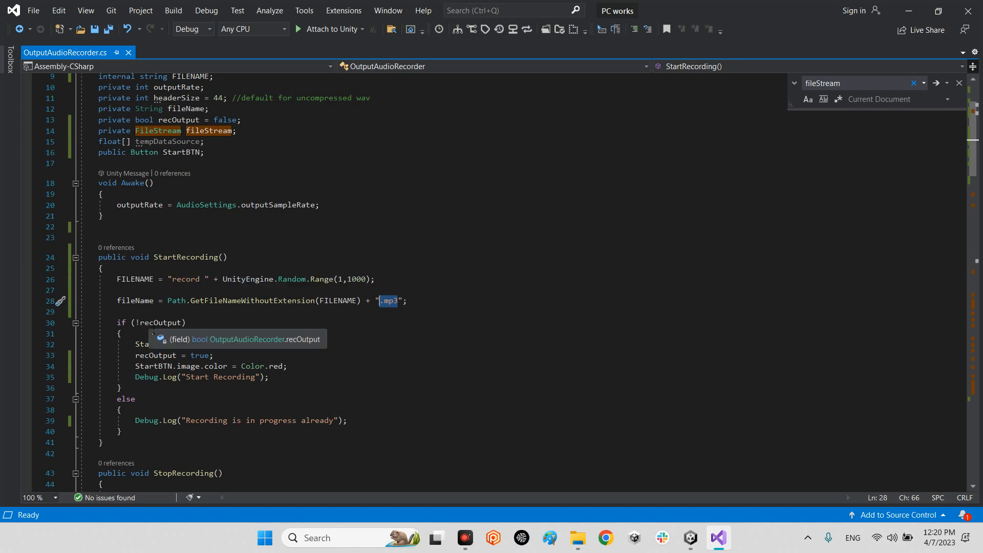
left_click(160, 323)
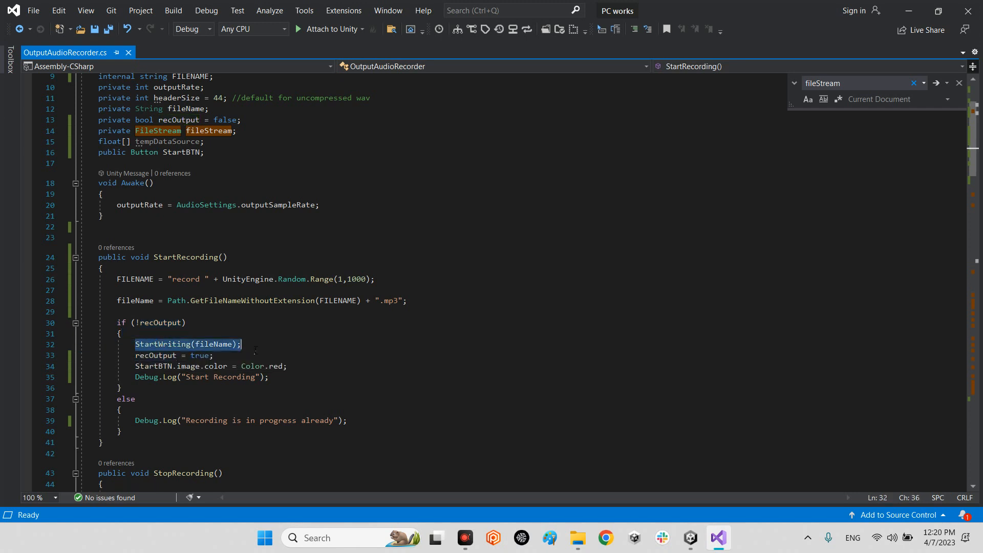
mouse_move(216, 344)
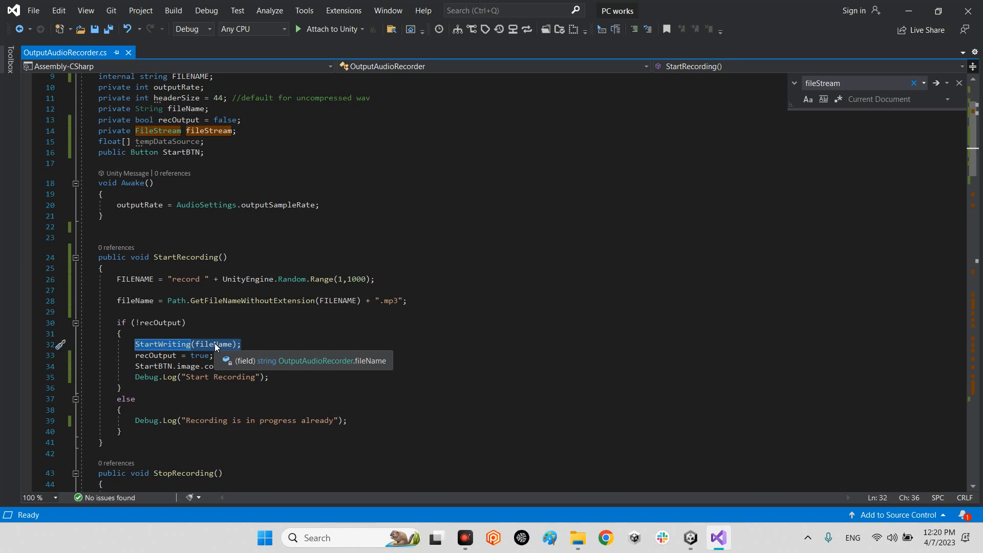
left_click(133, 301)
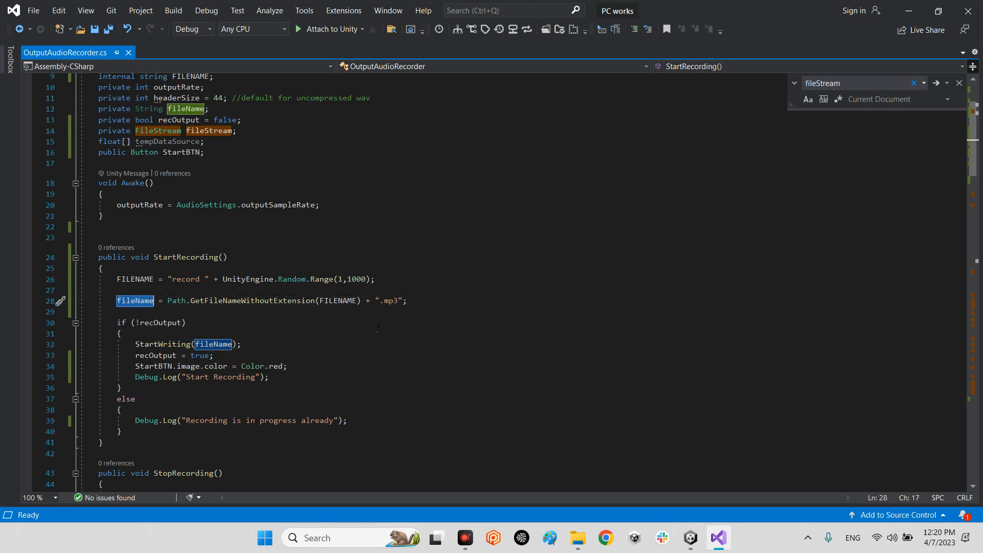
mouse_move(156, 355)
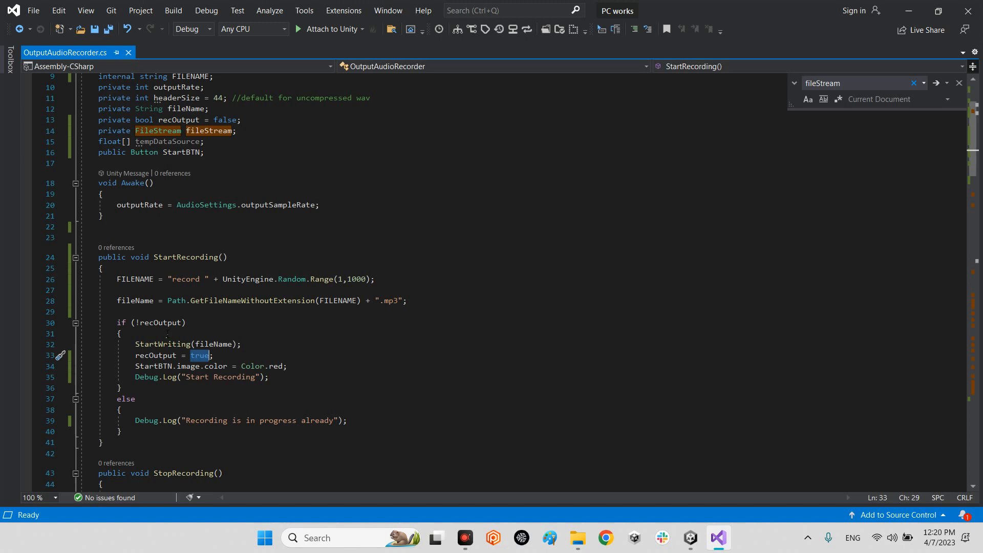
mouse_move(143, 367)
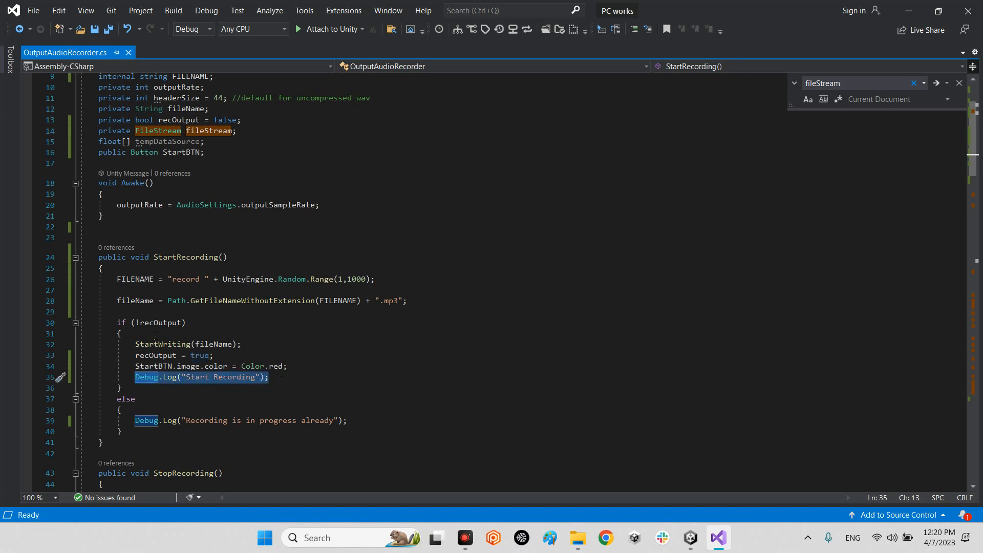
double_click(159, 322)
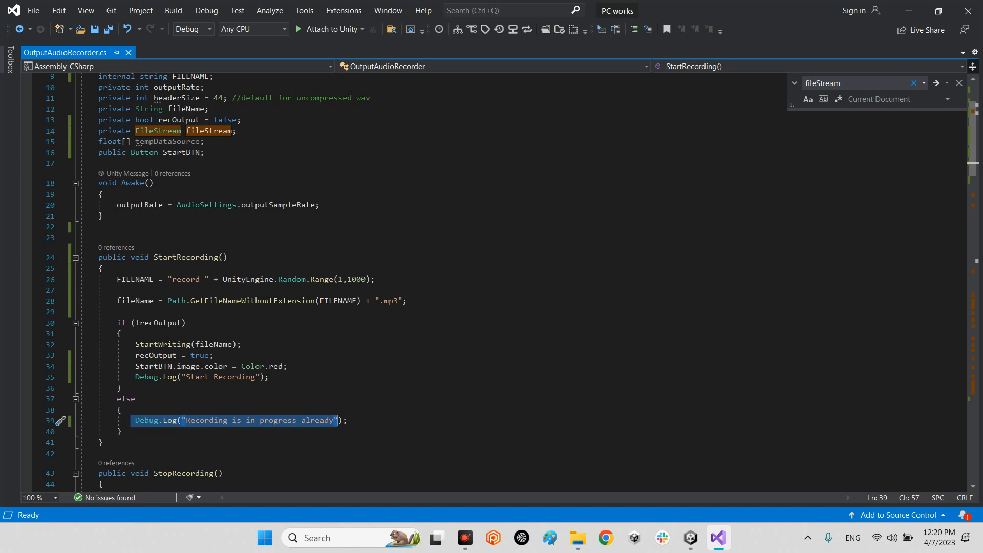
scroll("down", 3)
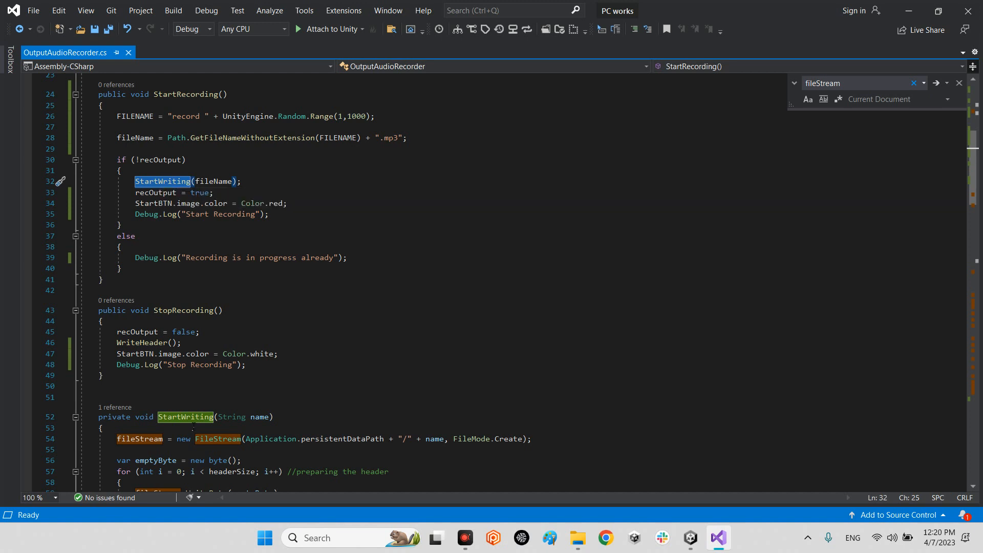
scroll("down", 3)
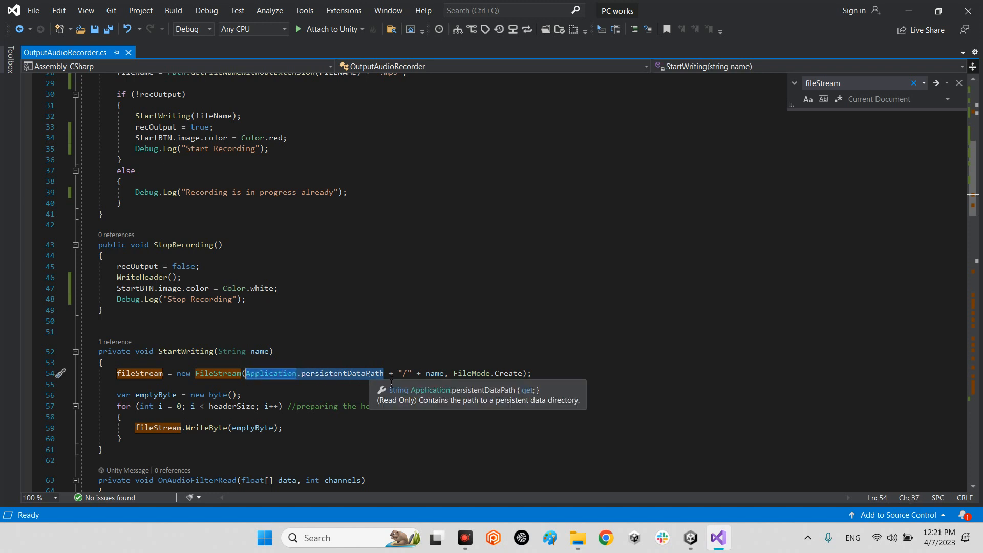
mouse_move(432, 373)
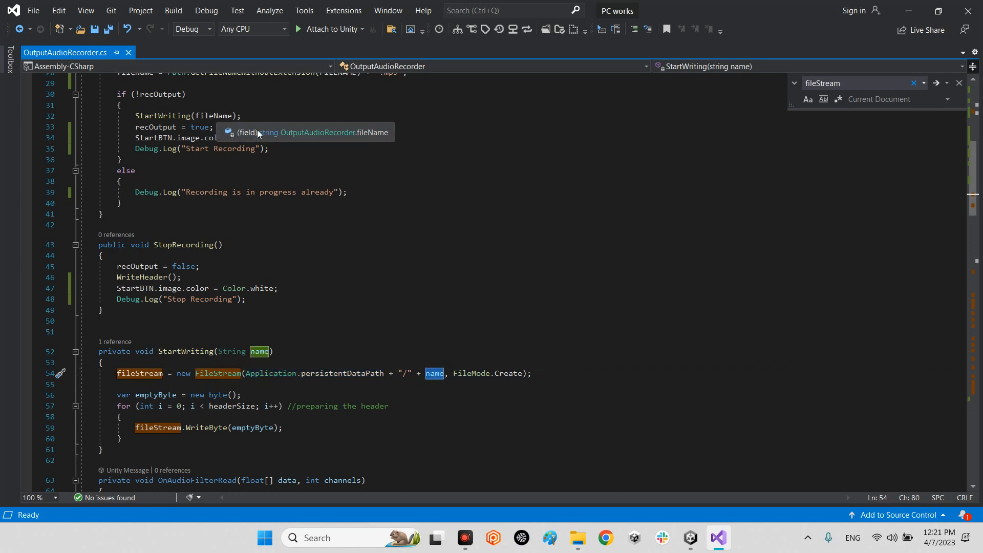
scroll("up", 3)
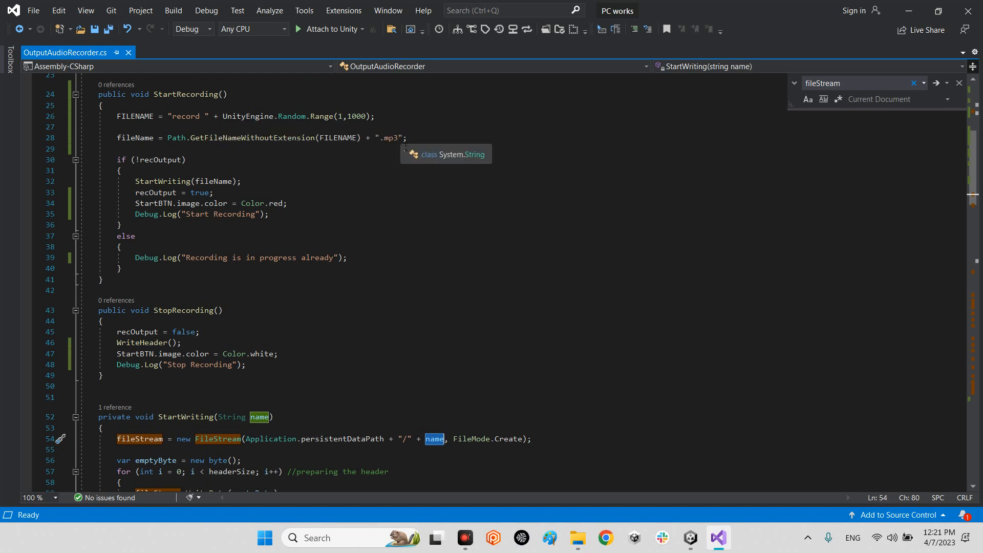
scroll("down", 3)
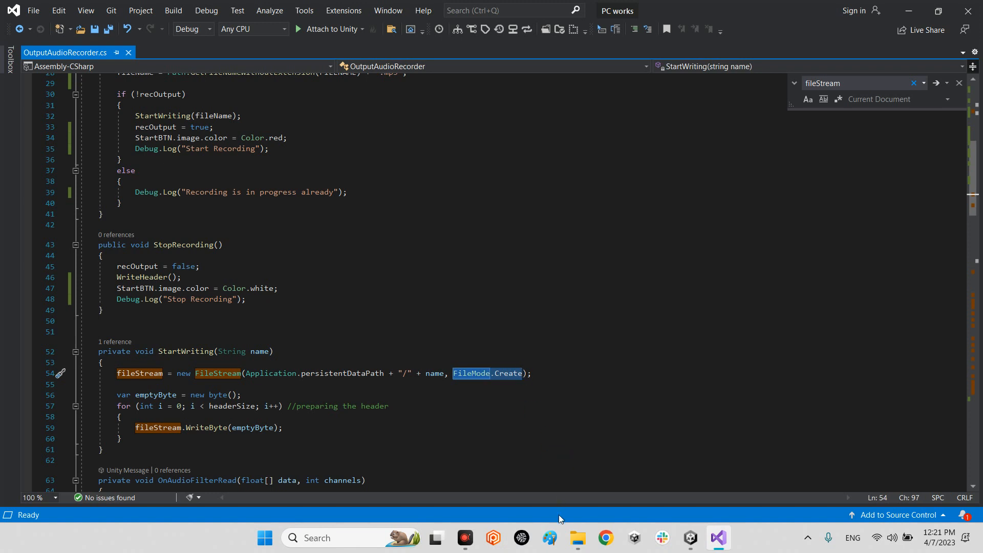
left_click(249, 373)
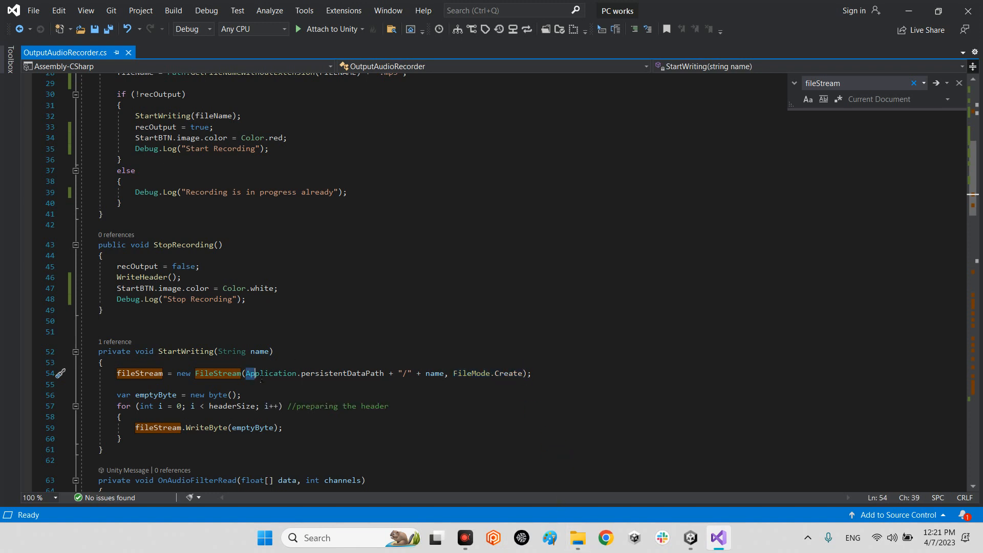
left_click(576, 538)
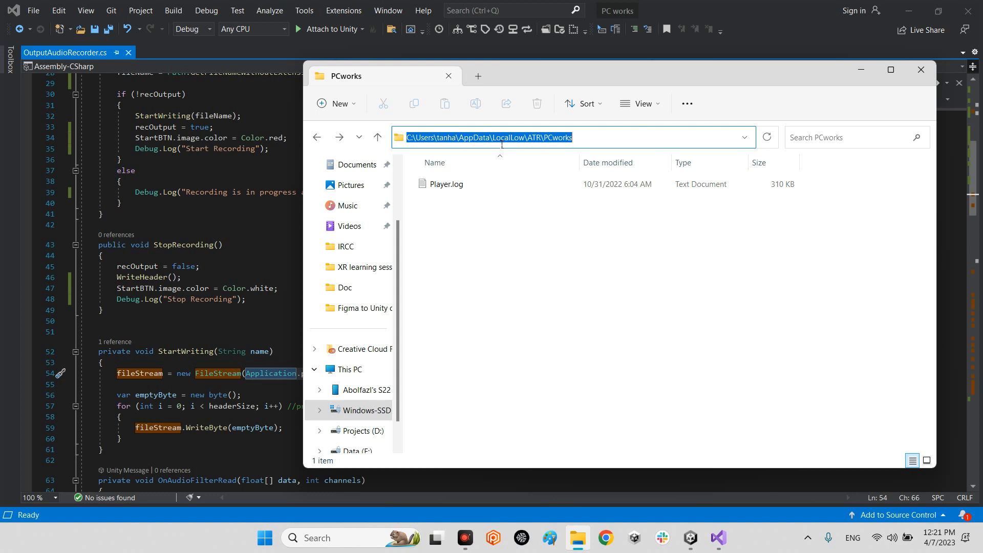
mouse_move(528, 151)
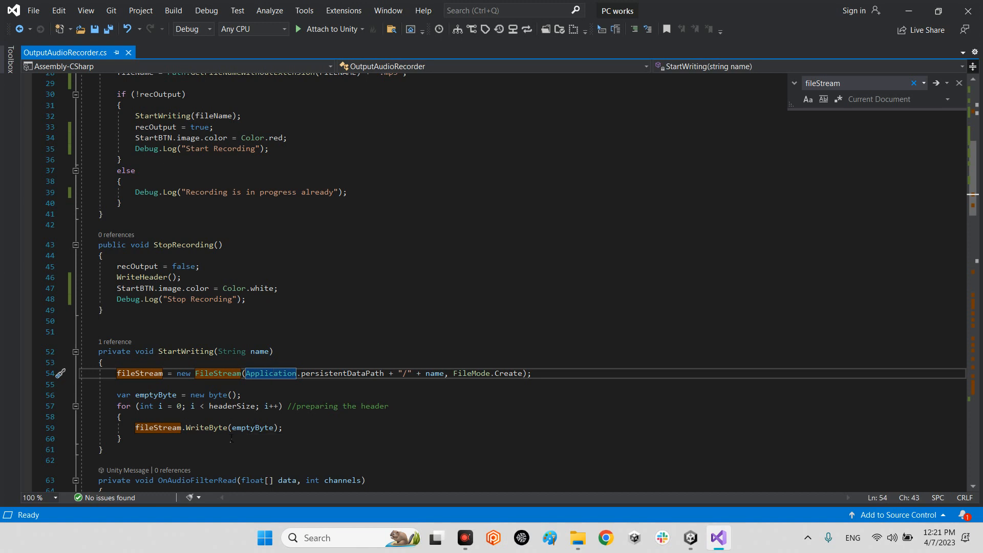
left_click(117, 394)
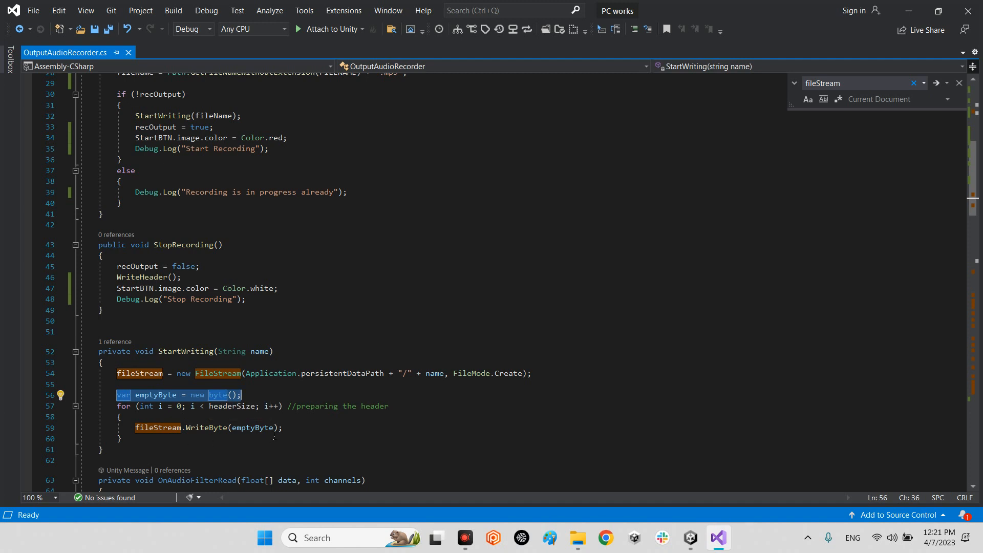
scroll("down", 3)
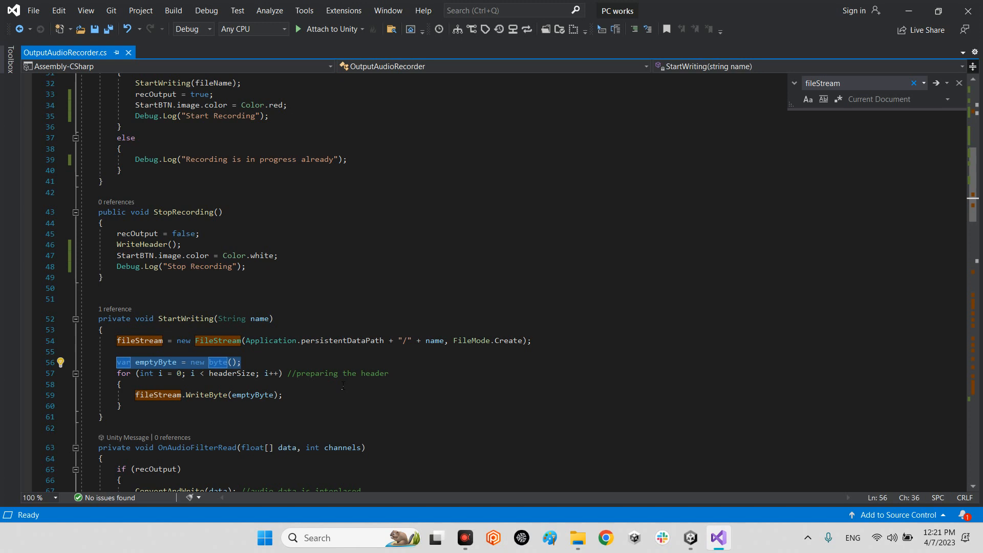
scroll("down", 3)
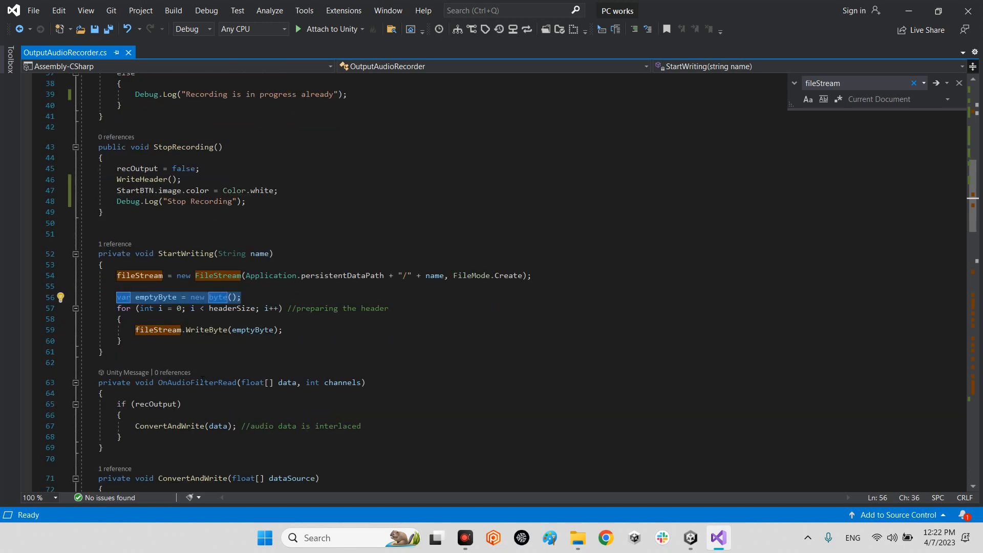
mouse_move(193, 329)
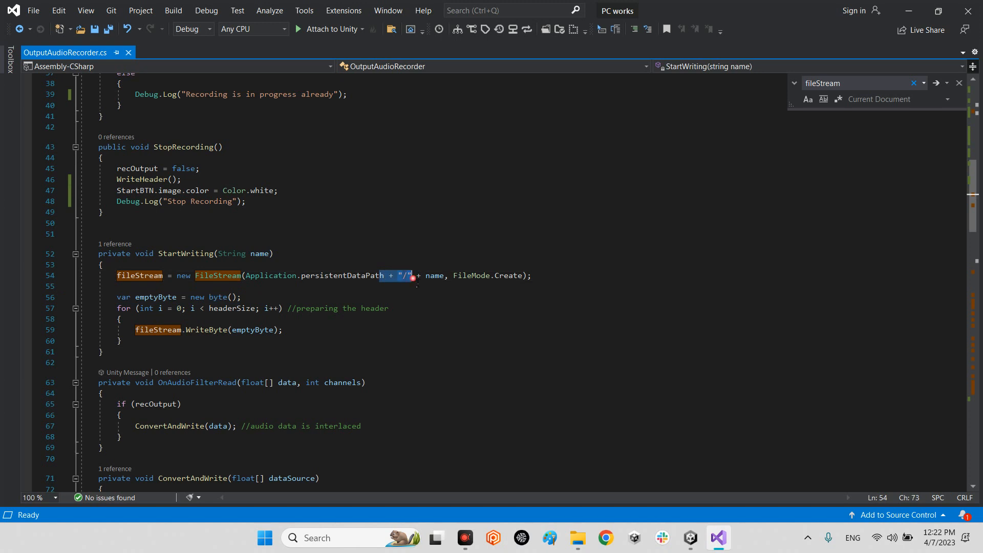
double_click(342, 275)
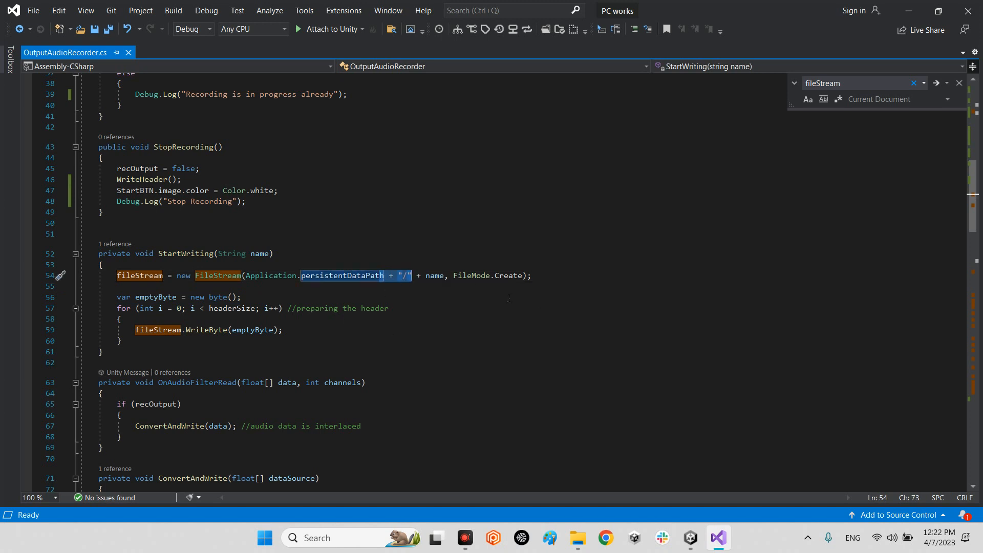
scroll("down", 3)
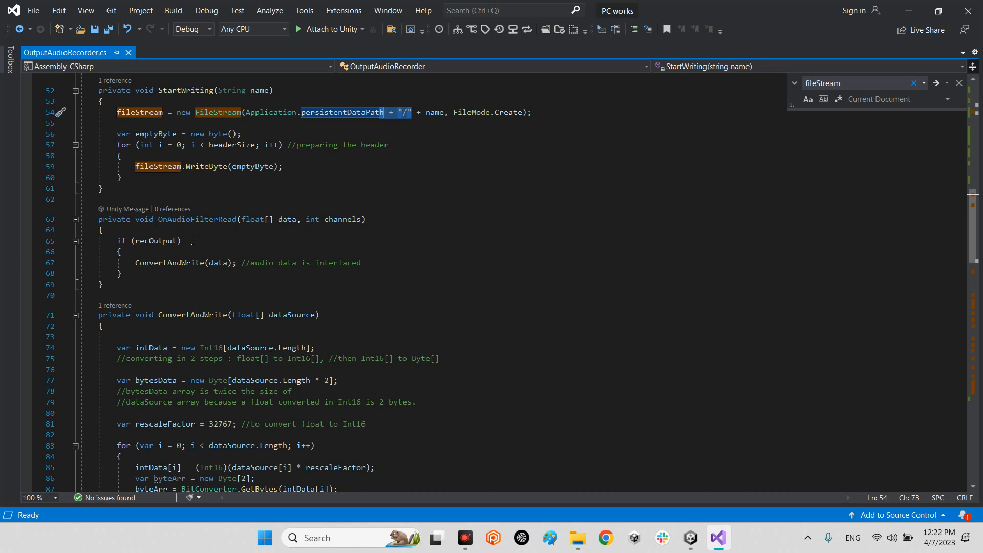
mouse_move(198, 219)
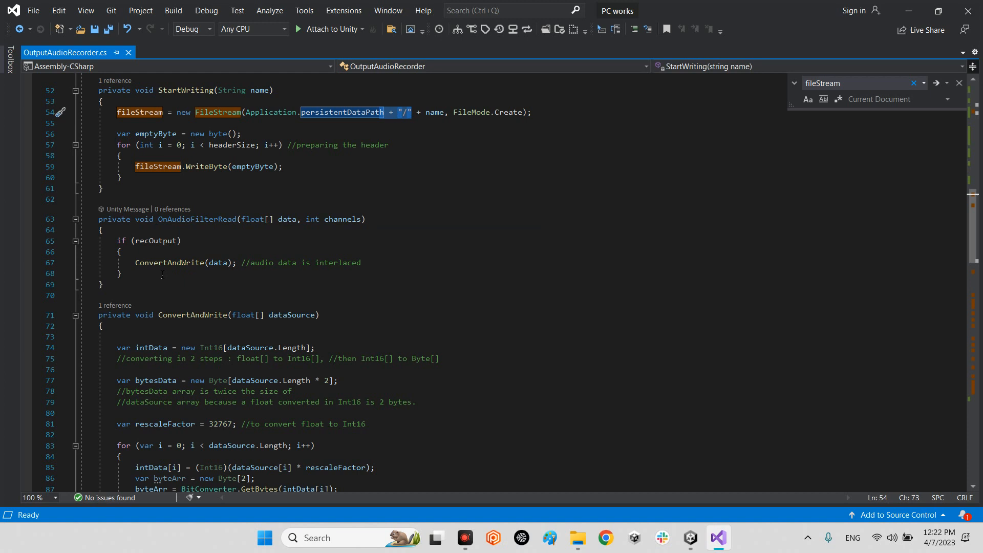
mouse_move(219, 262)
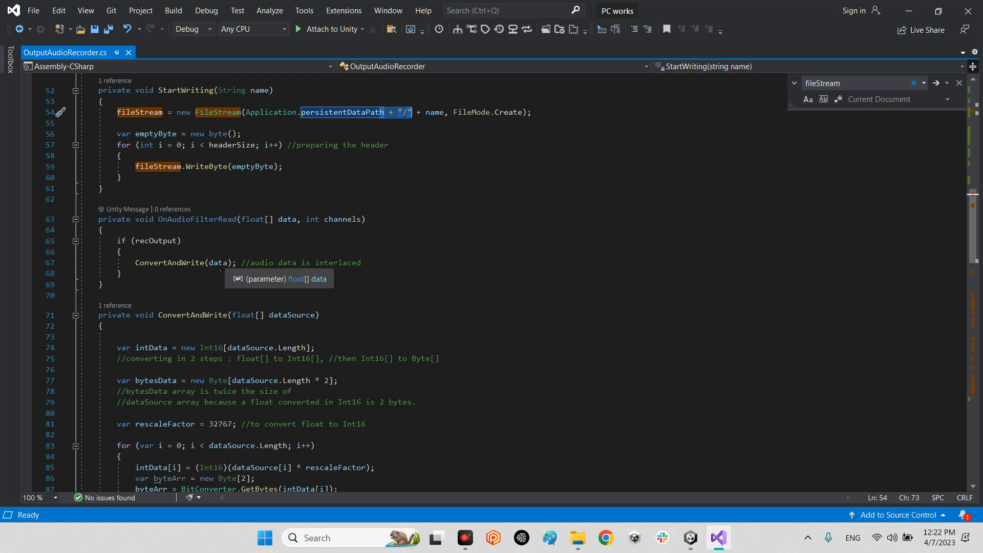
double_click(155, 241)
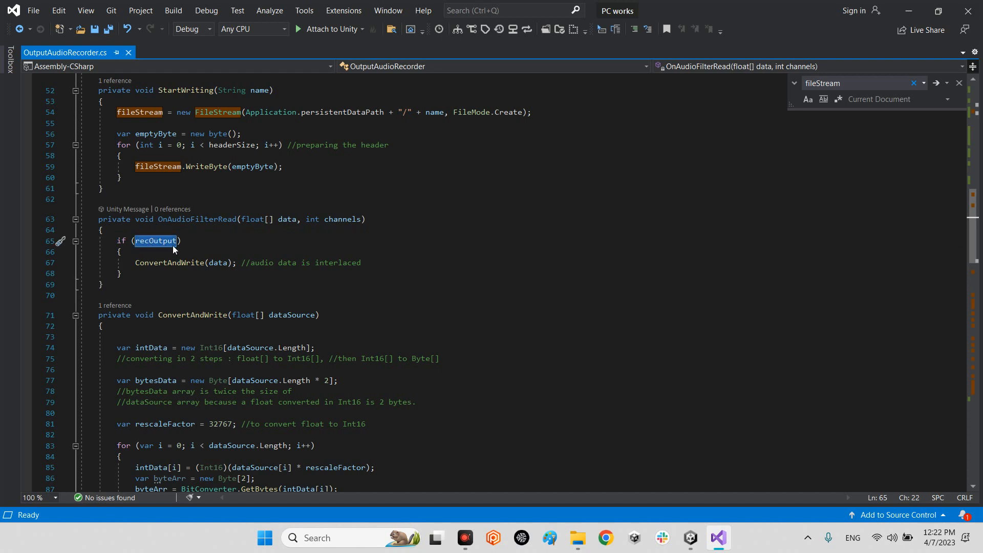
mouse_move(156, 240)
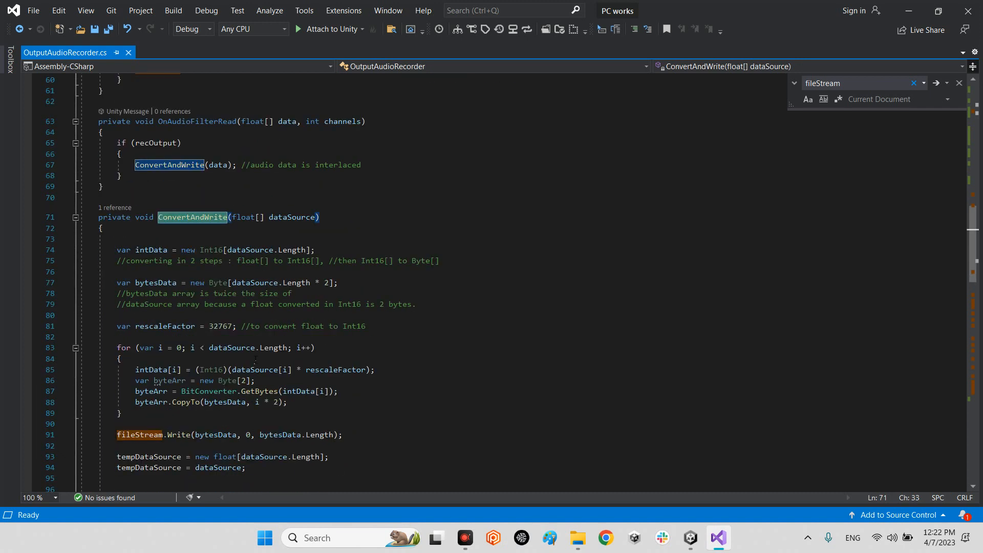
scroll("down", 3)
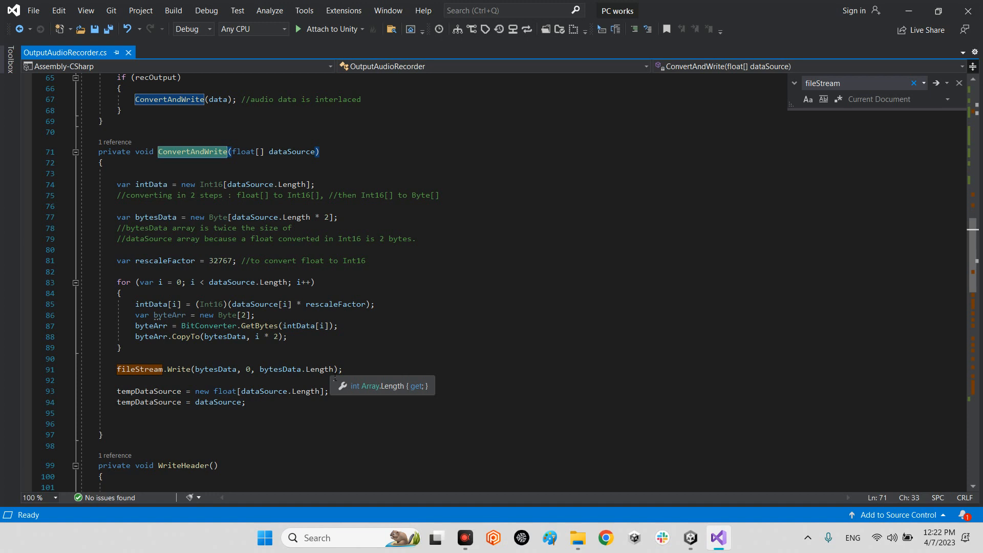
mouse_move(268, 390)
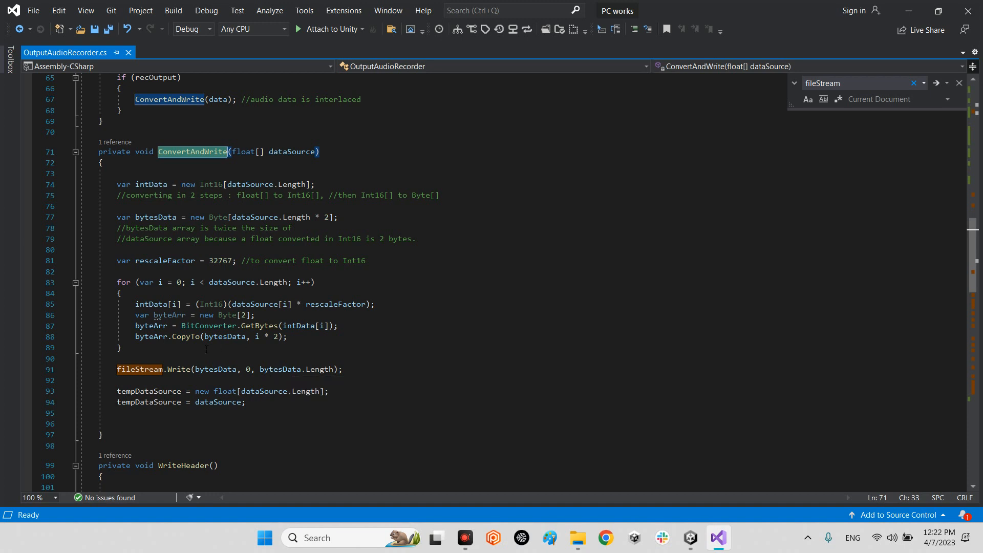
mouse_move(188, 381)
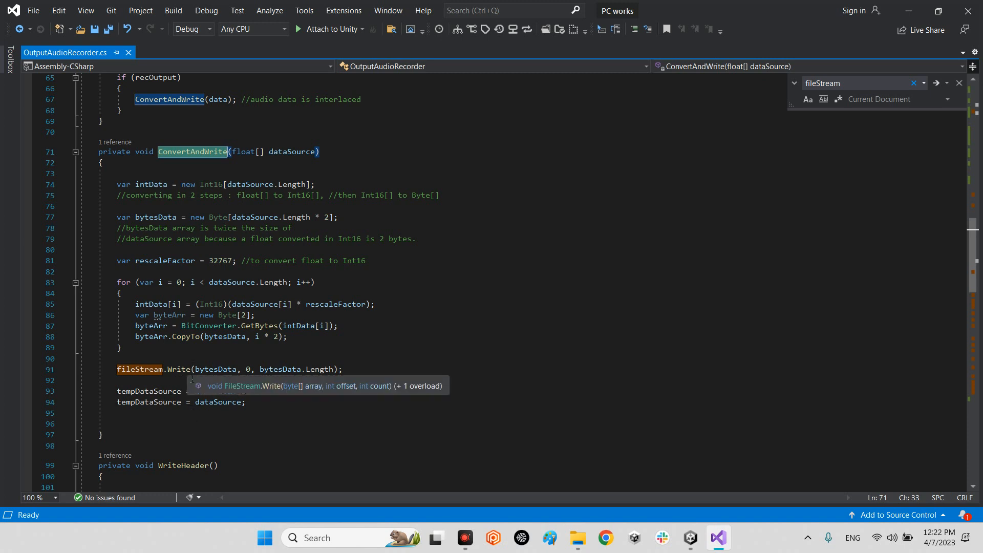
mouse_move(140, 370)
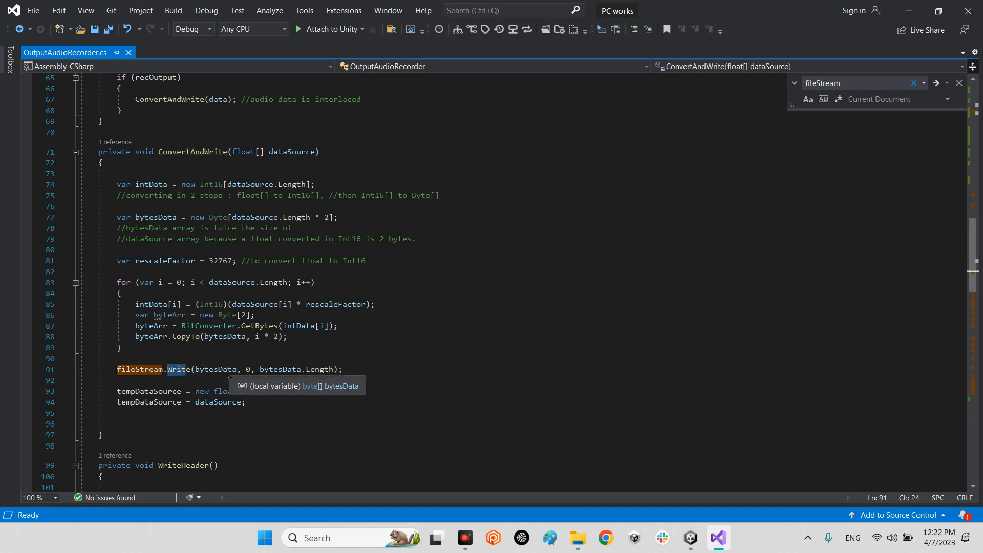
double_click(214, 368)
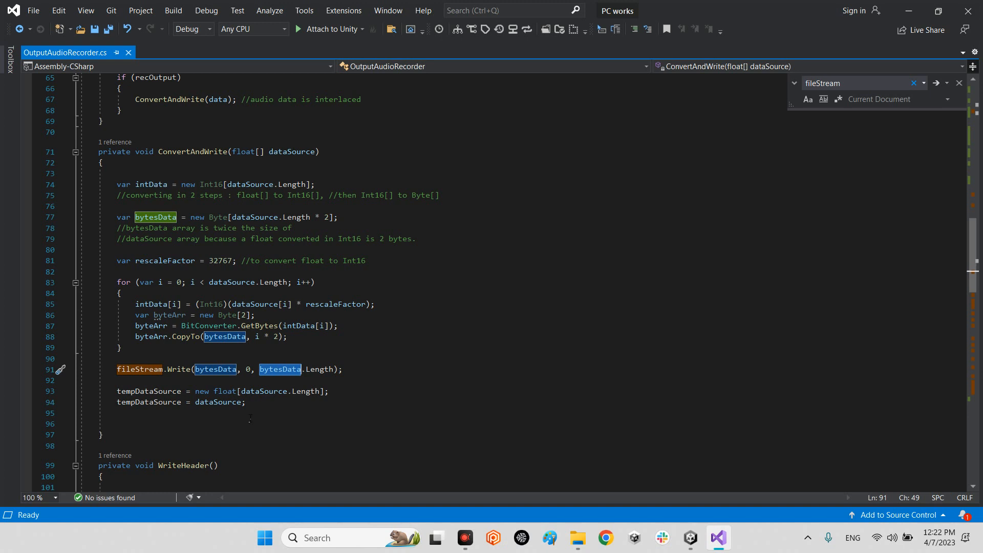
scroll("down", 3)
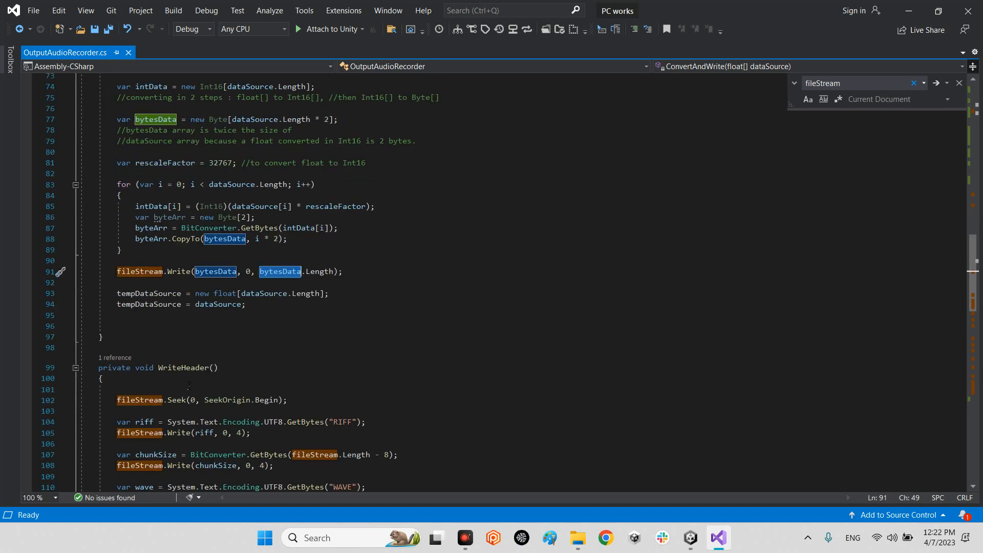
double_click(184, 367)
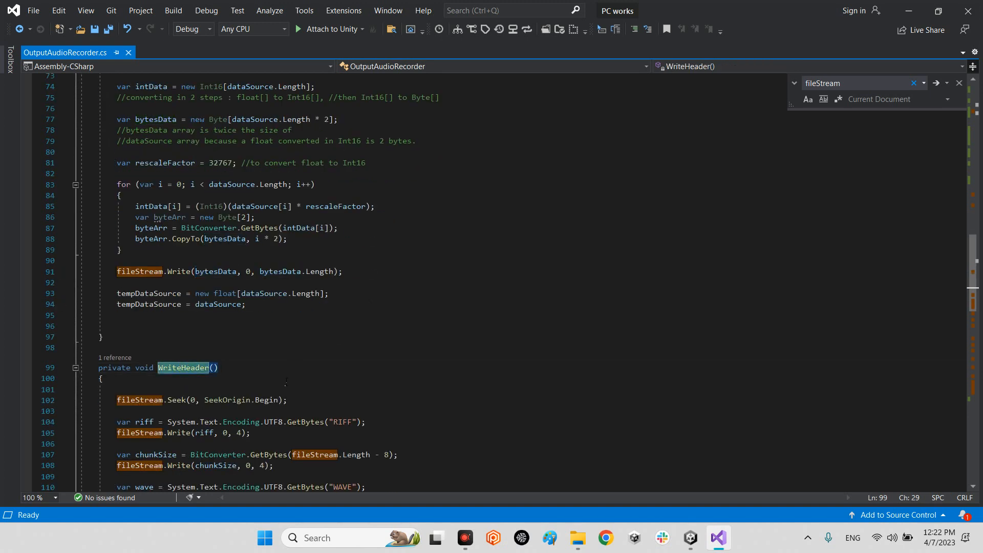
scroll("up", 3)
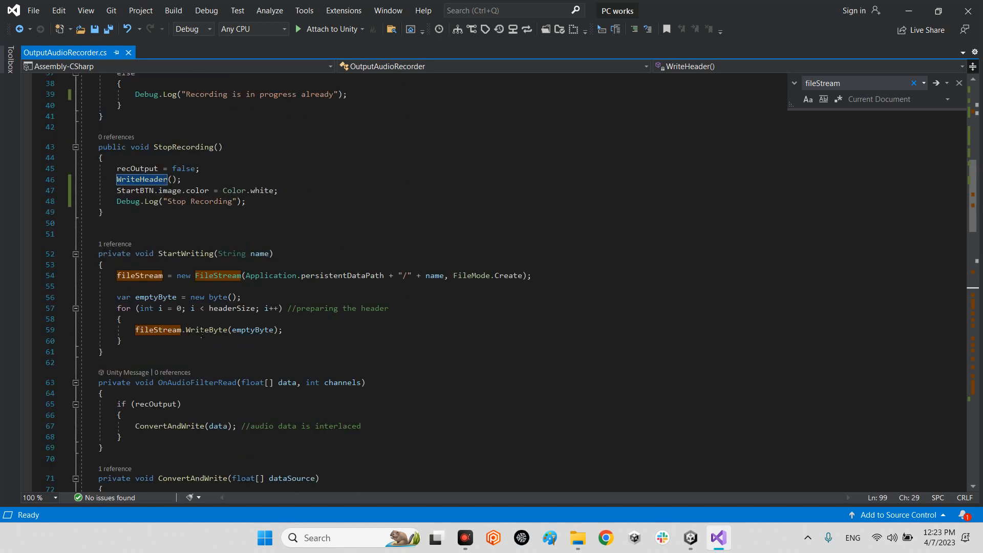
scroll("up", 3)
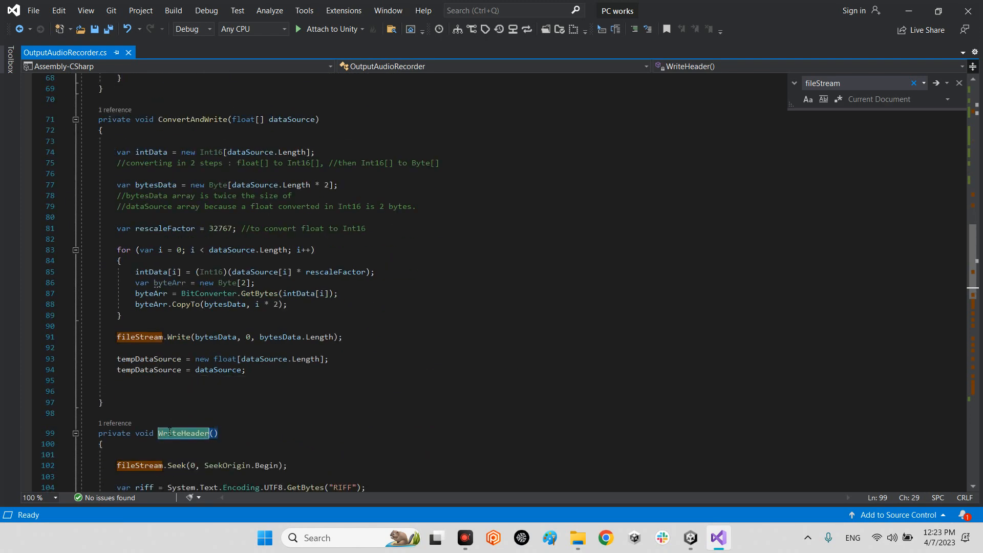
scroll("up", 3)
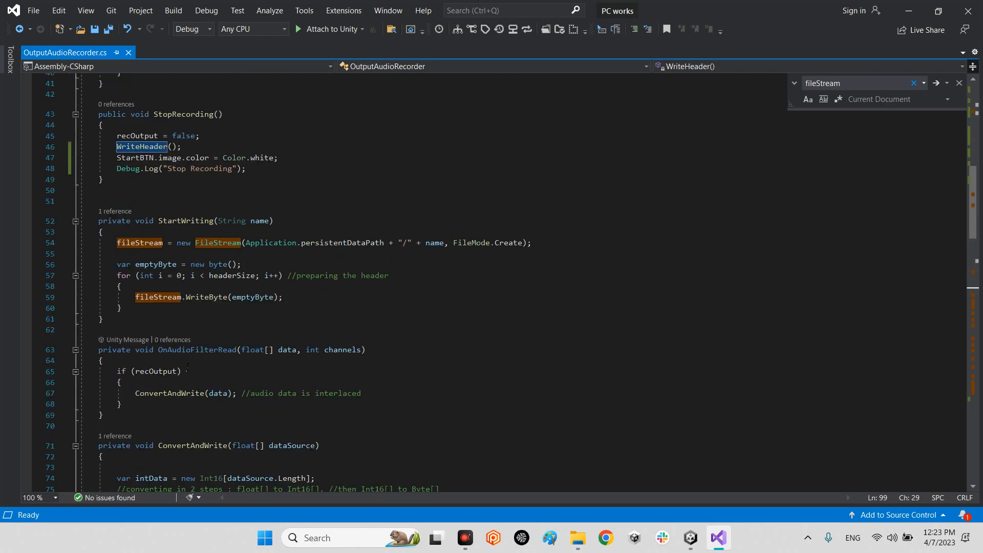
scroll("up", 3)
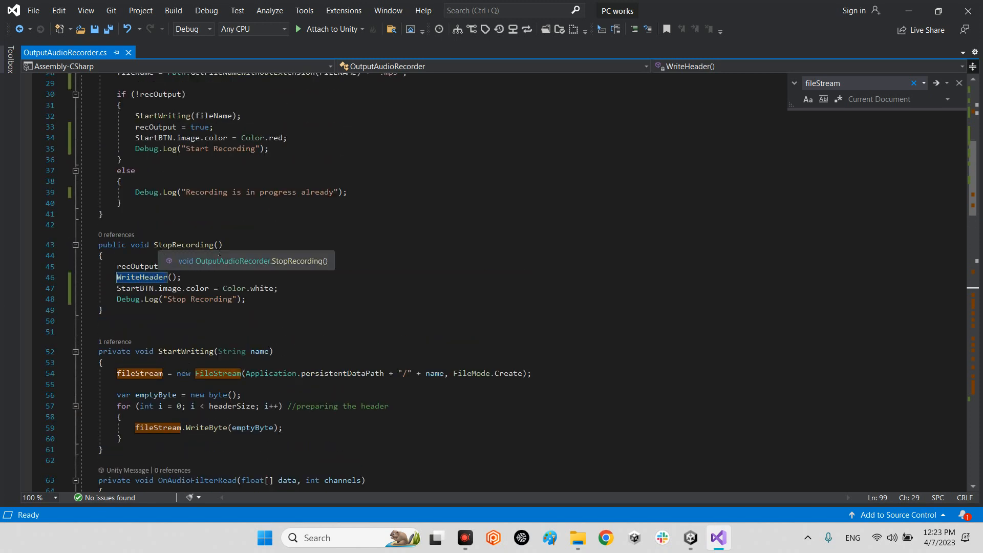
left_click(119, 267)
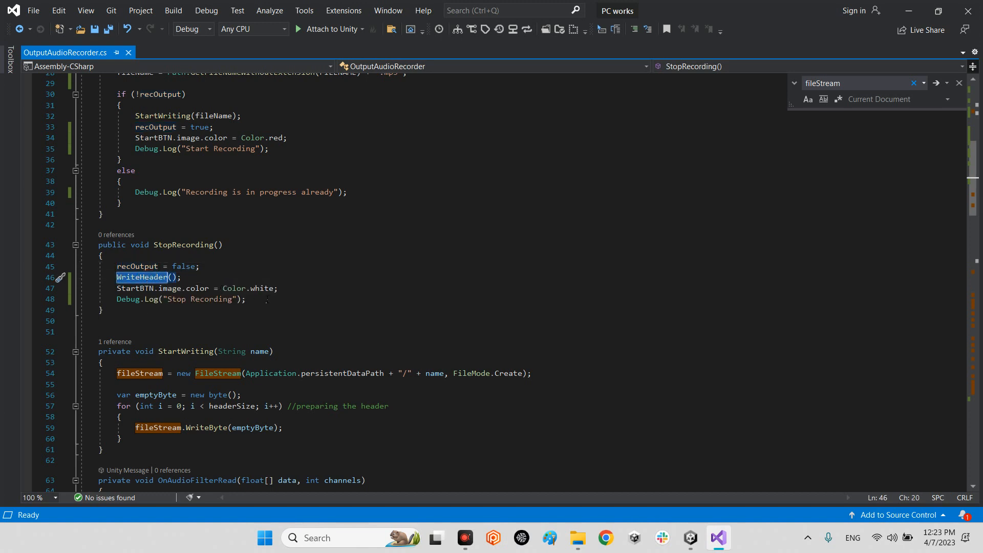
left_click(170, 288)
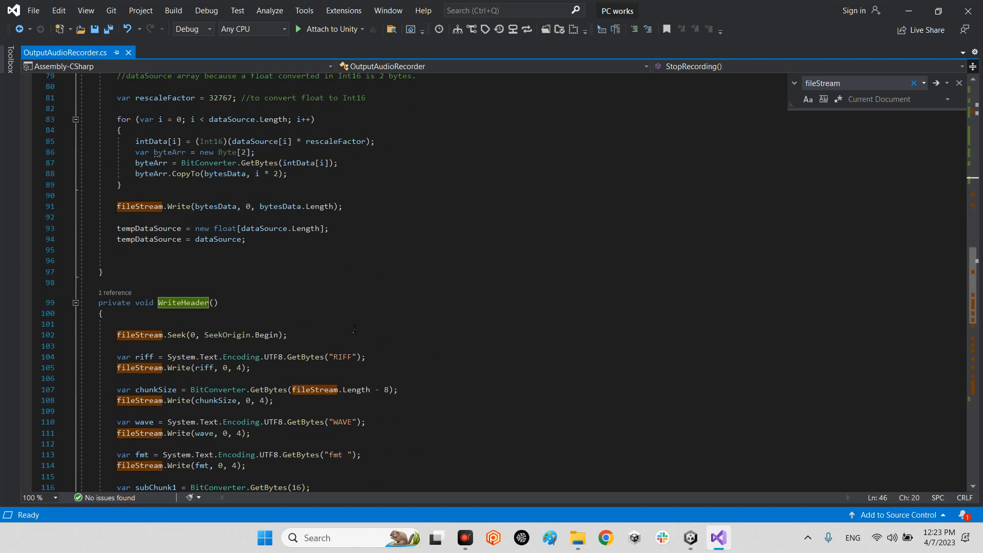
scroll("down", 3)
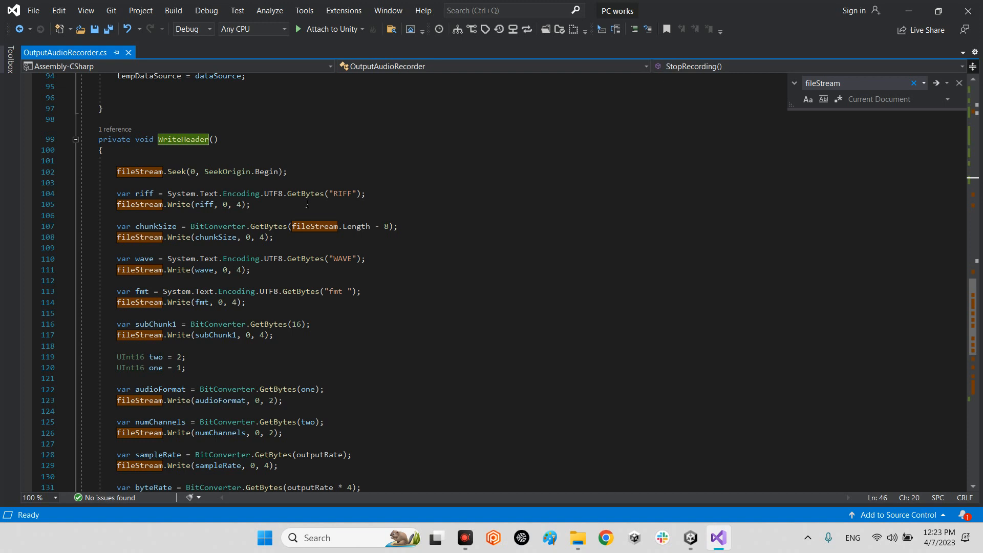
left_click(340, 194)
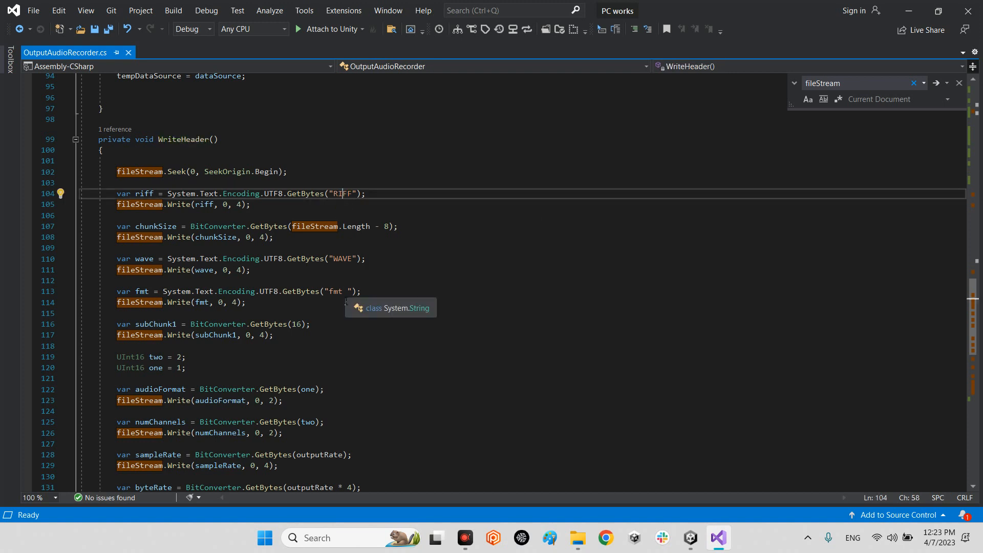
scroll("down", 3)
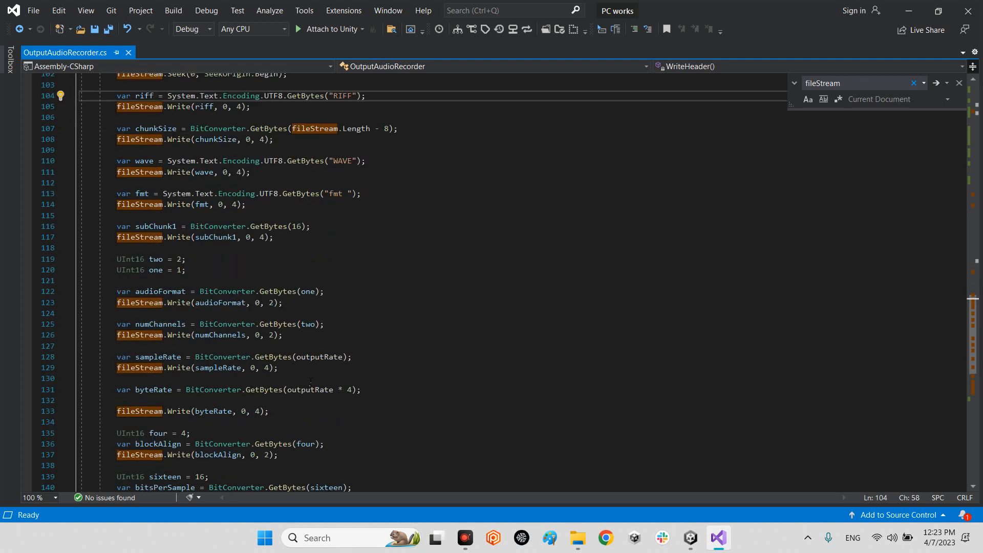
scroll("down", 3)
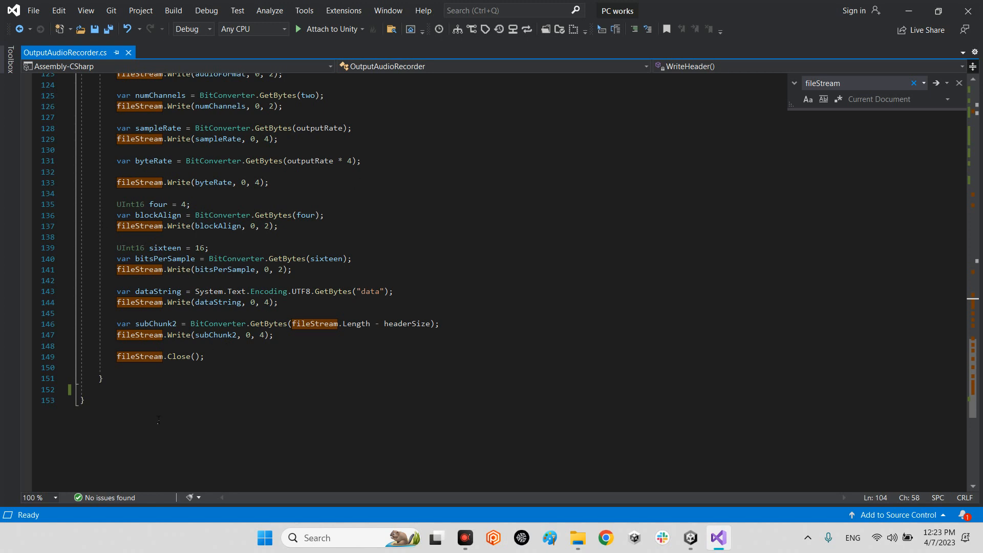
left_click(206, 356)
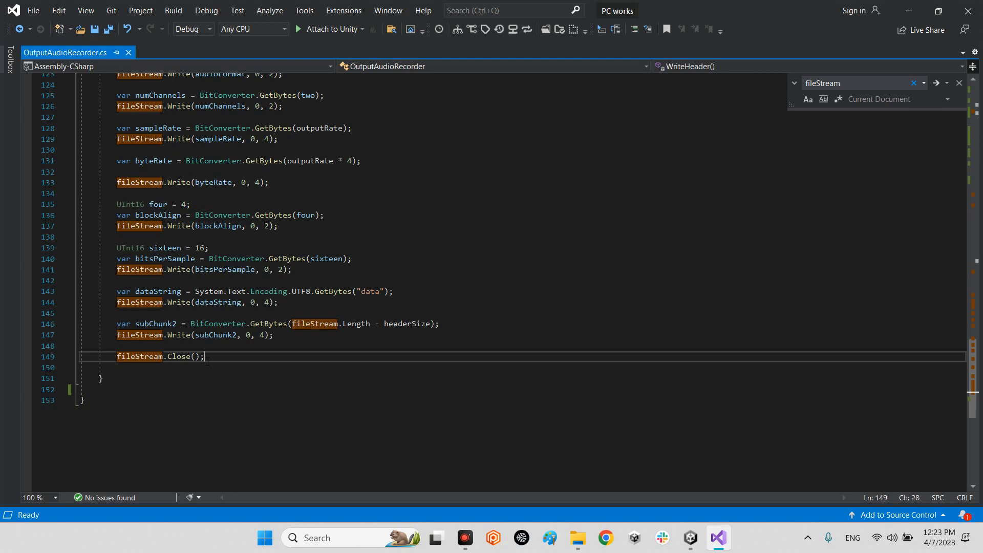
scroll("up", 3)
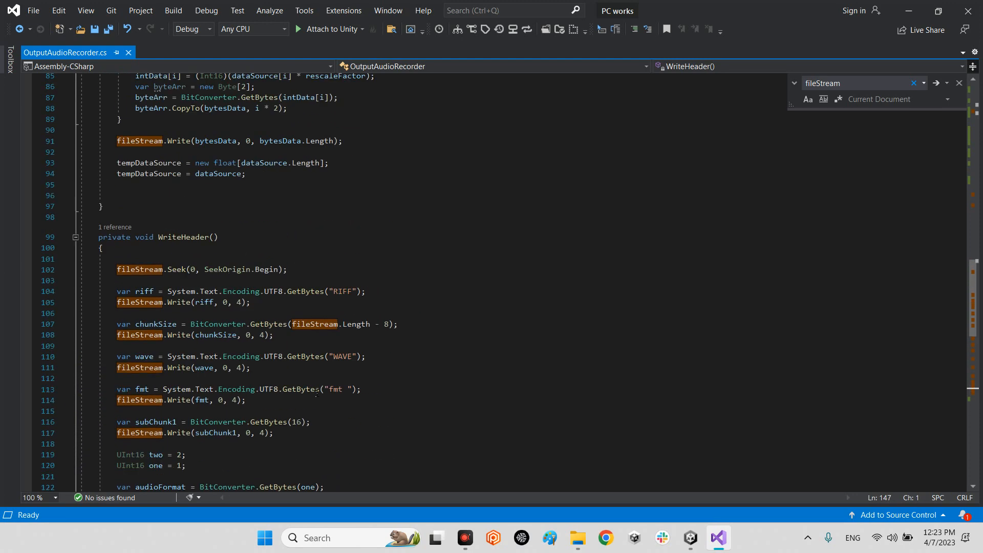
scroll("up", 3)
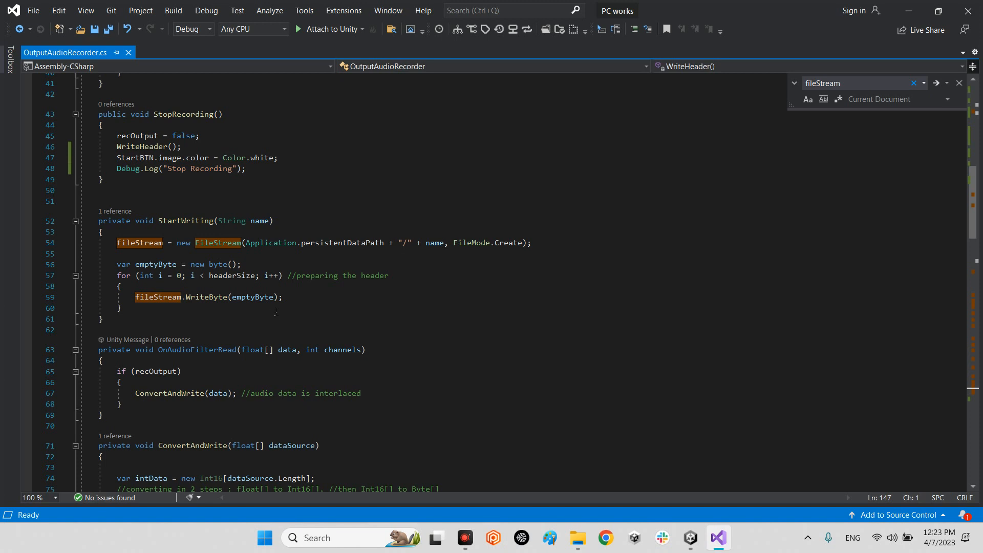
scroll("up", 3)
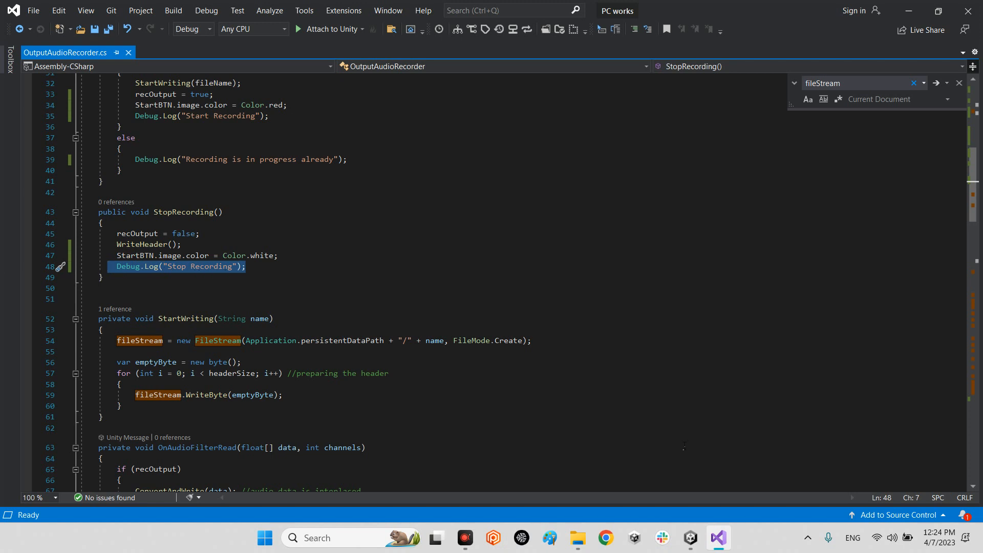
scroll("up", 3)
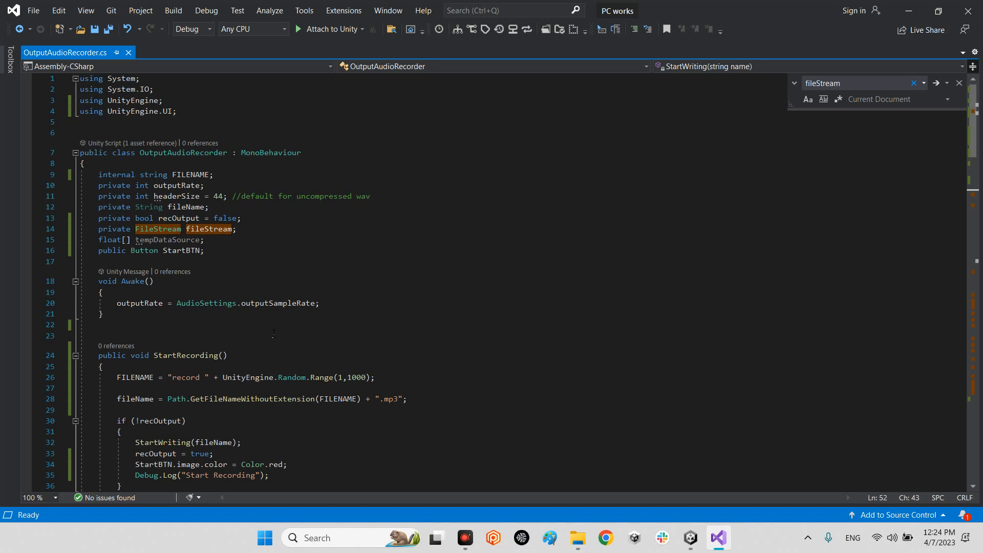
- Scroll down to StartWriting before returning to the Unity editor
scroll("down", 3)
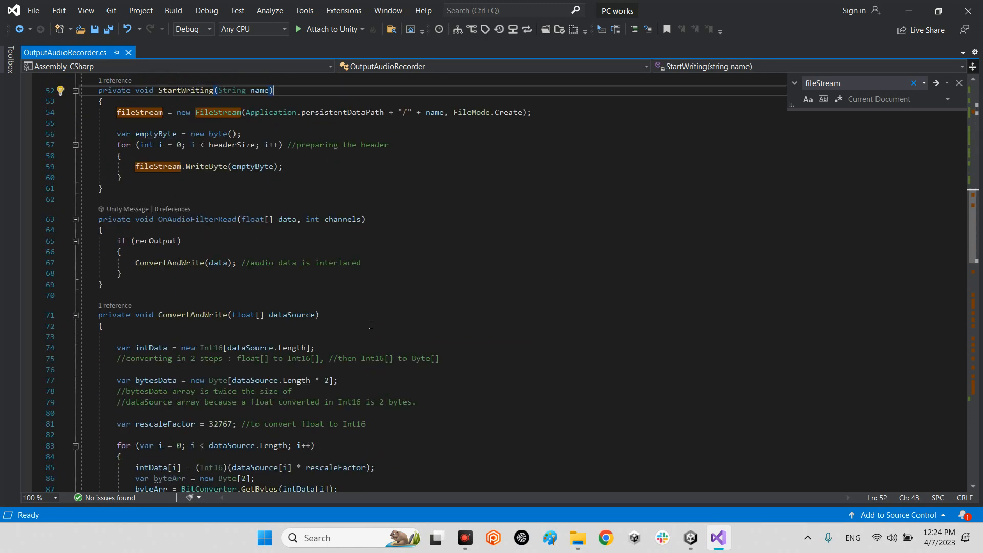
scroll("down", 3)
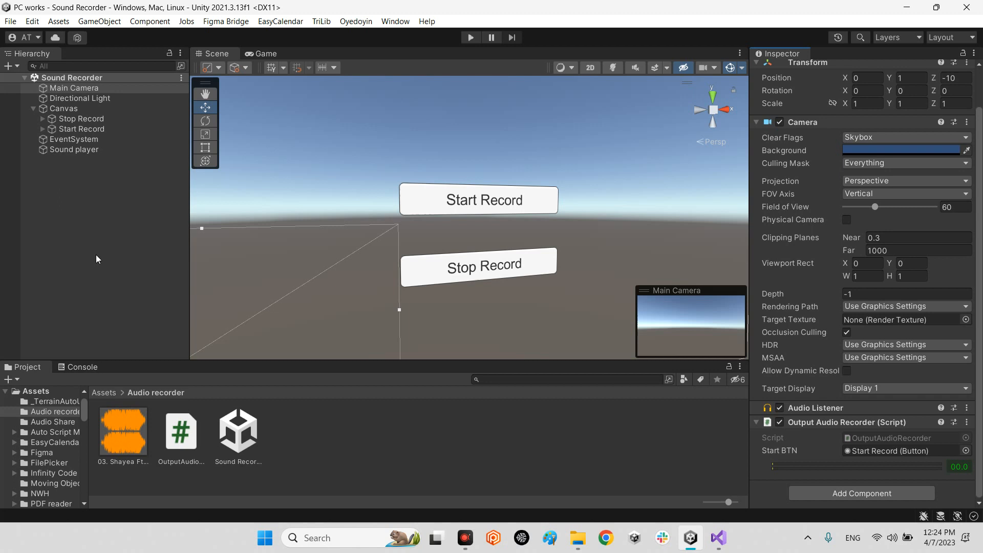
- Play the scene, record with Start Record then Stop Record, logging both messages in the Console
left_click(470, 37)
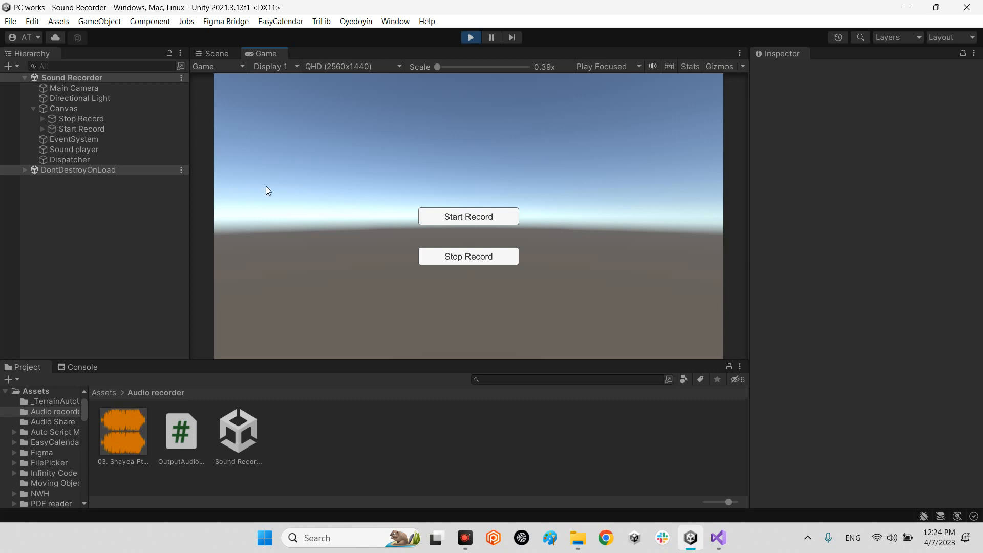
left_click(82, 366)
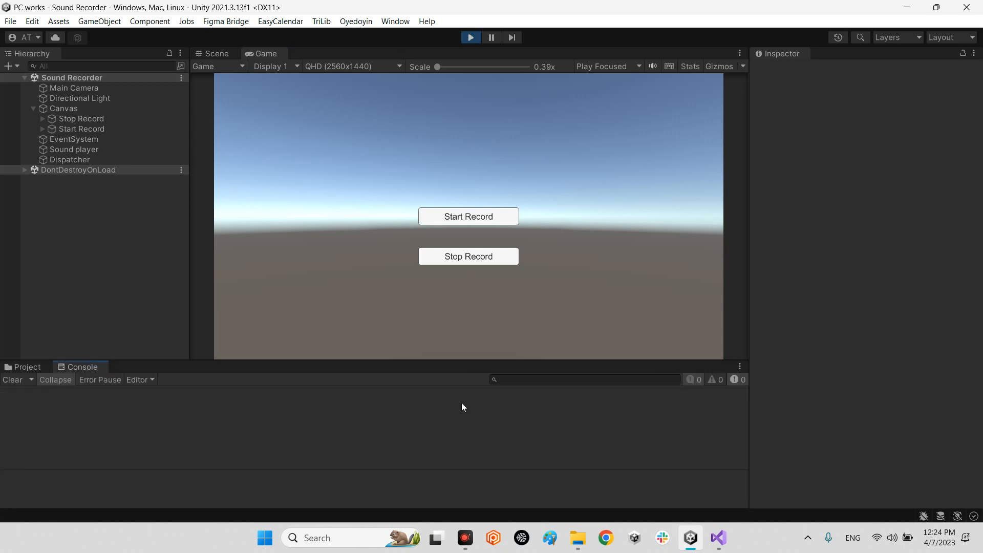
mouse_move(463, 216)
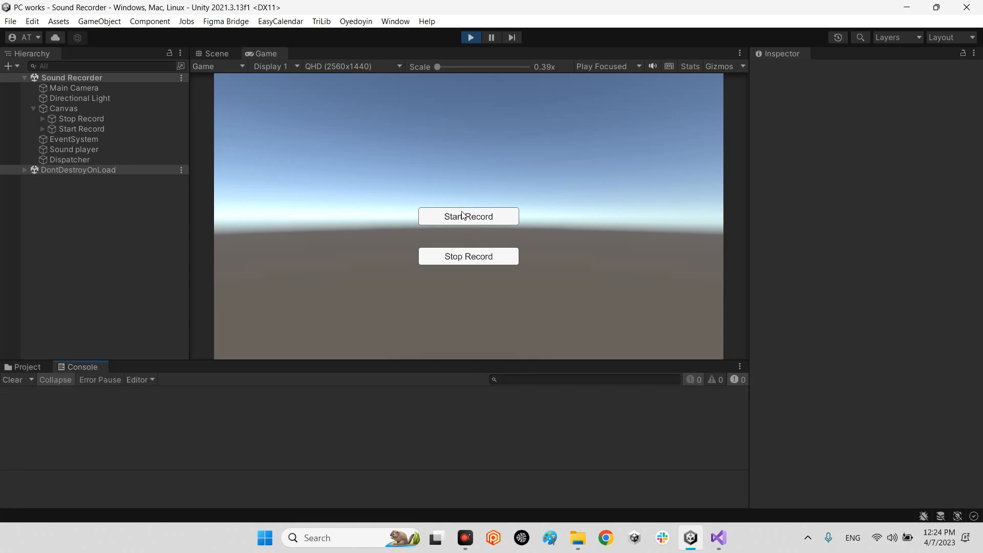
left_click(468, 216)
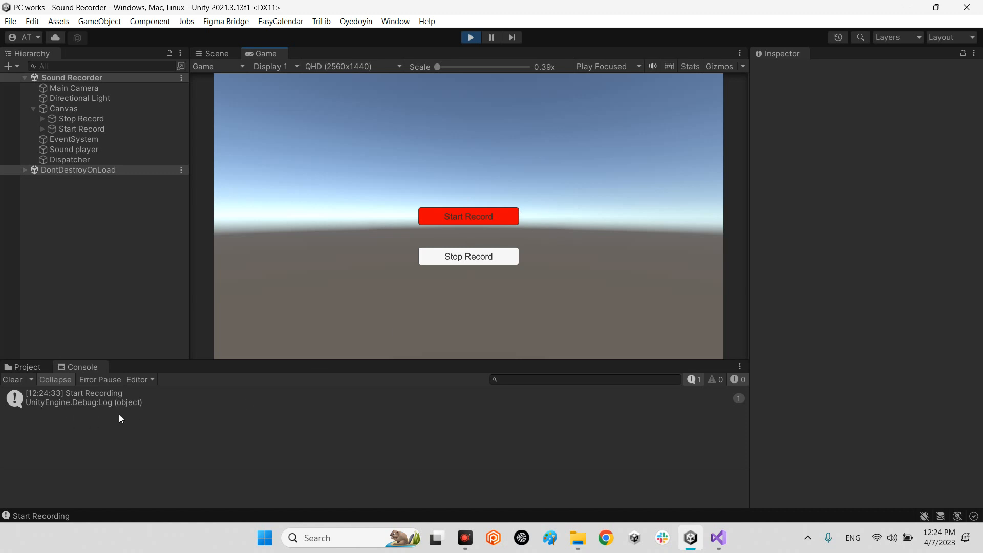
mouse_move(574, 307)
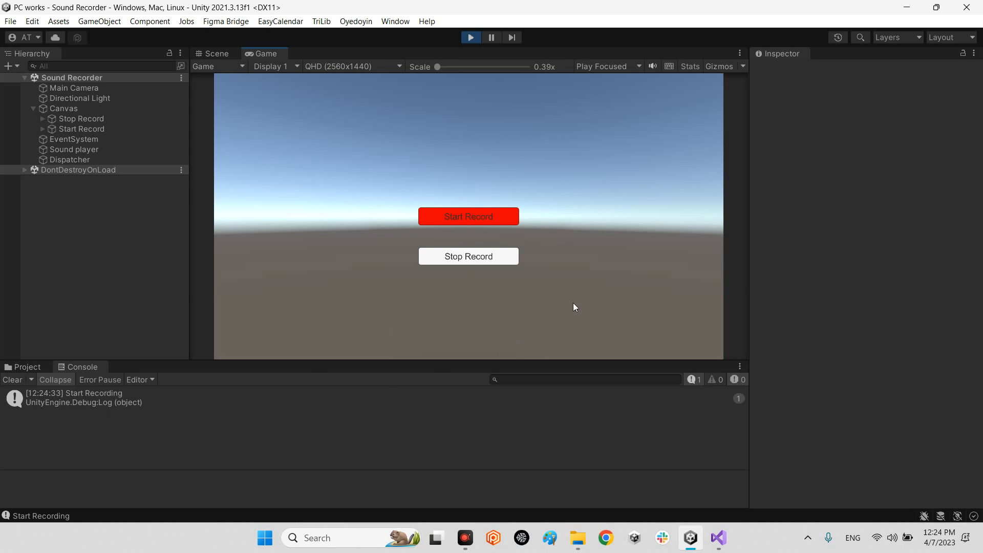
left_click(468, 256)
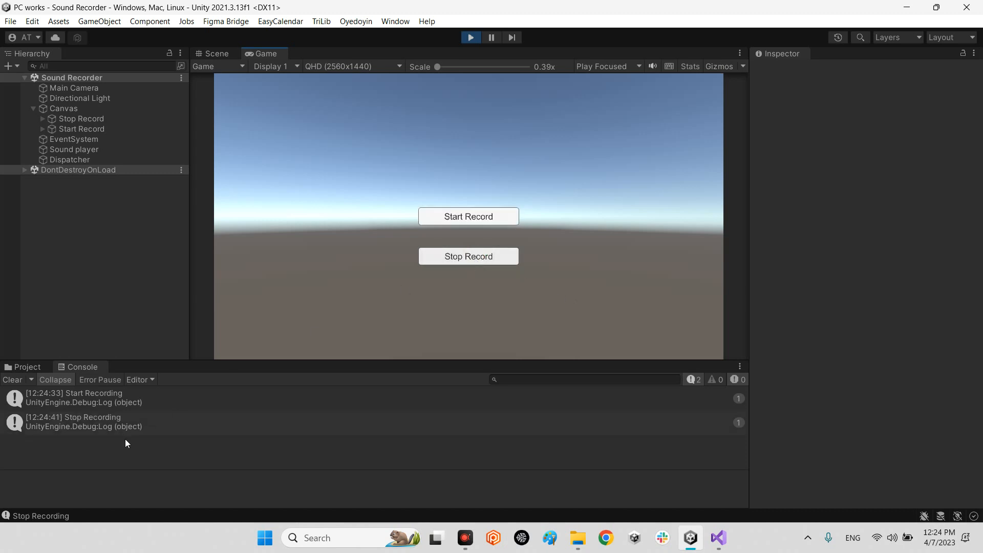
mouse_move(459, 39)
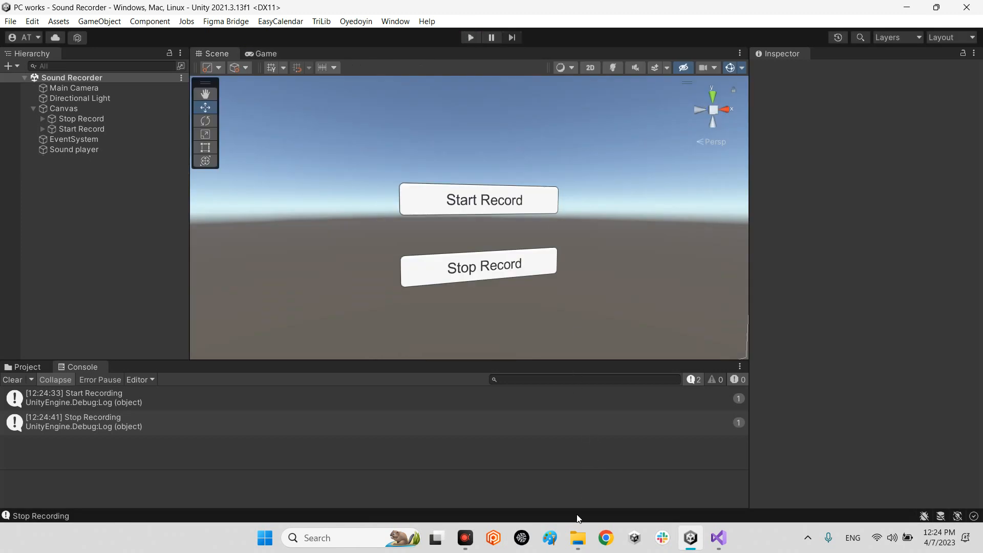
mouse_move(577, 538)
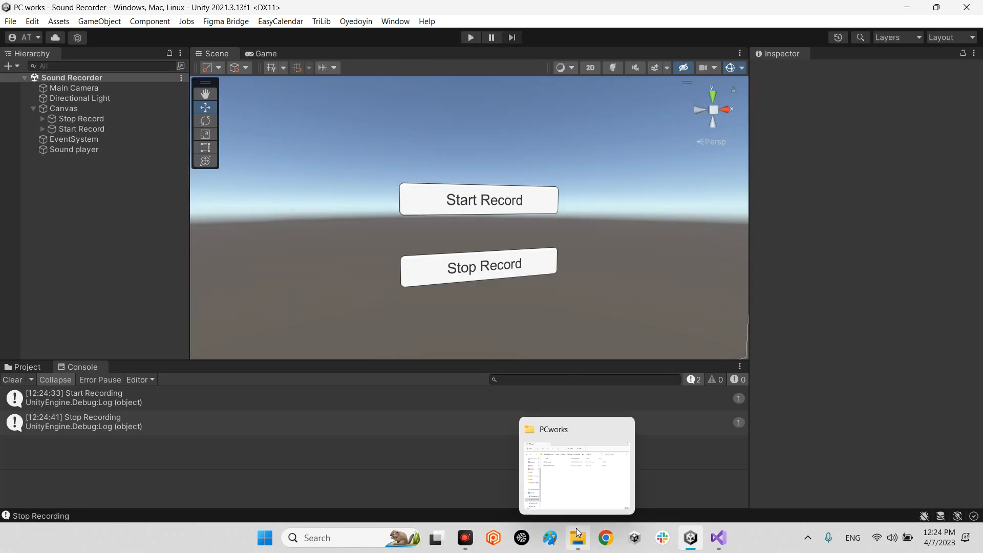
- Show the PCworks folder and open the saved record 473.mp3 file
left_click(575, 464)
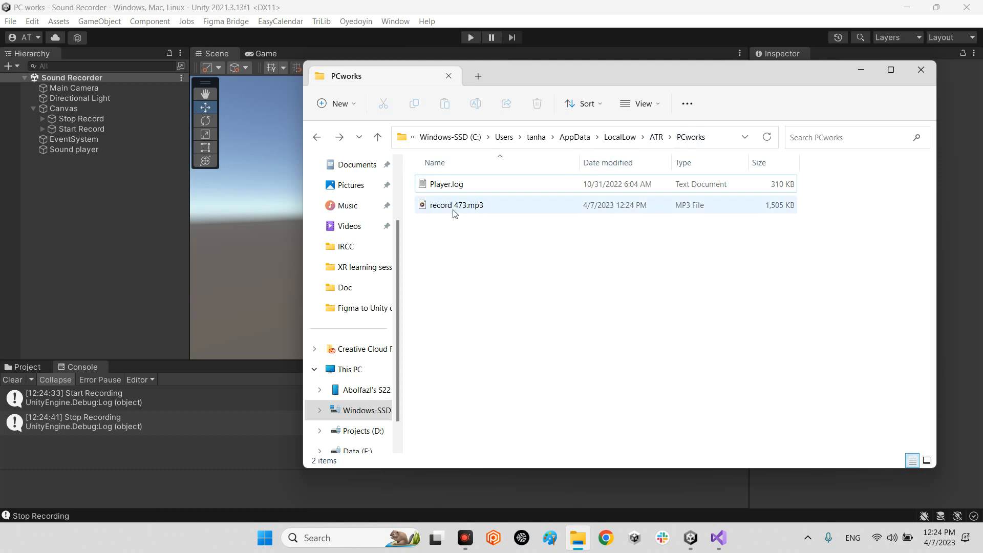
mouse_move(457, 210)
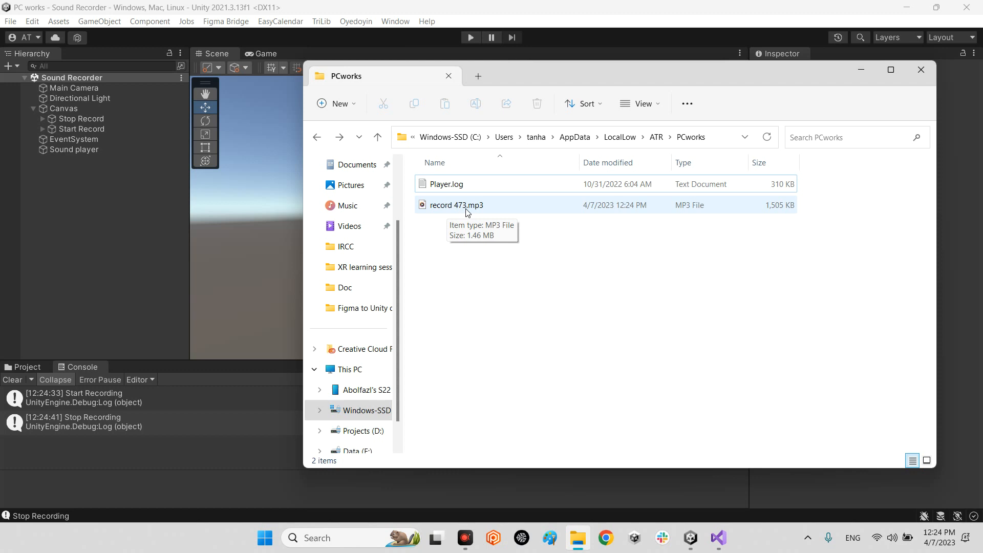
left_click(455, 205)
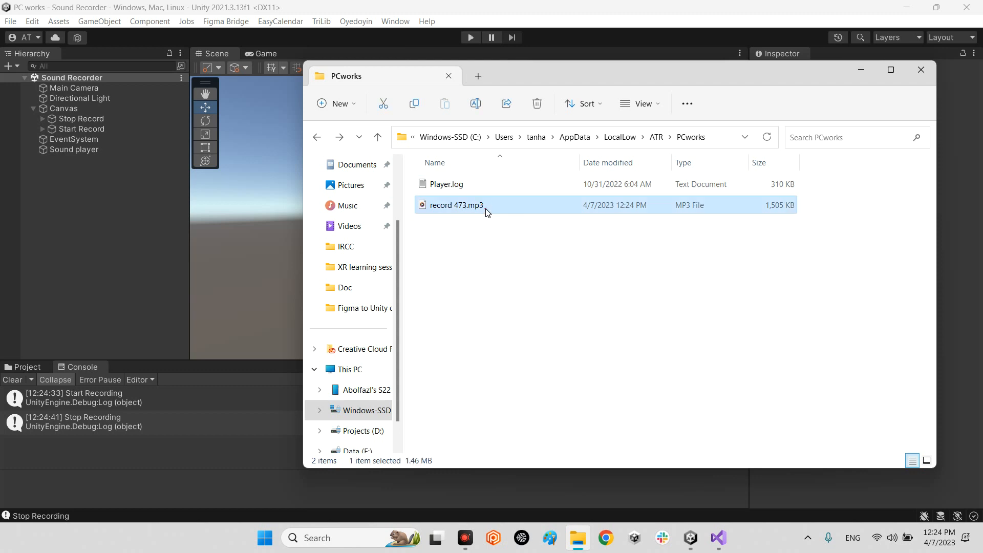
double_click(456, 205)
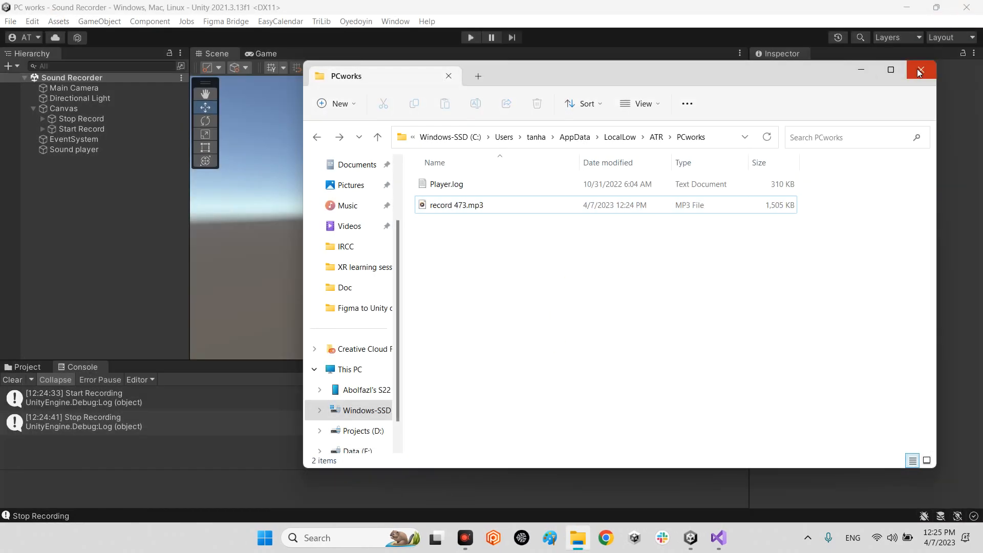
- Close the PCworks File Explorer window to return to Unity
left_click(919, 69)
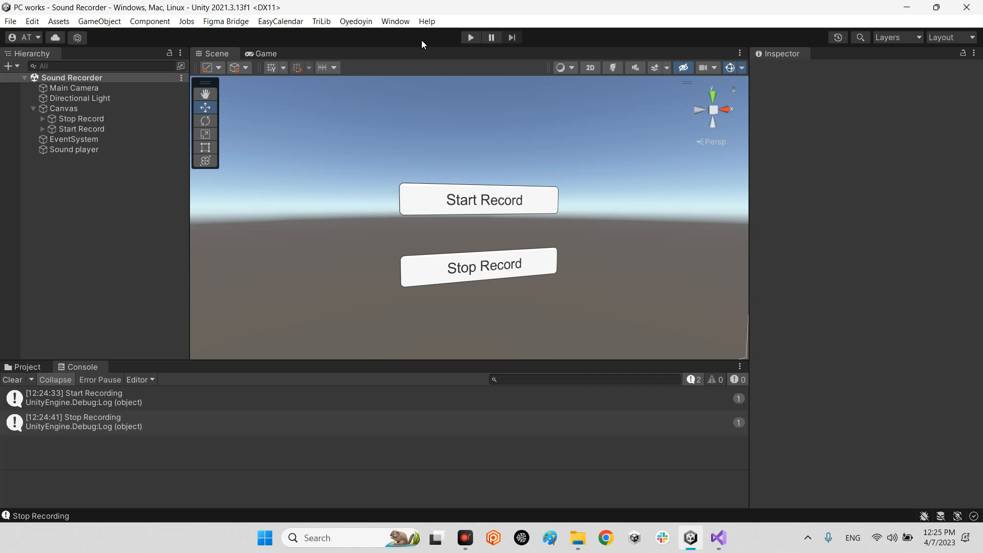
mouse_move(942, 458)
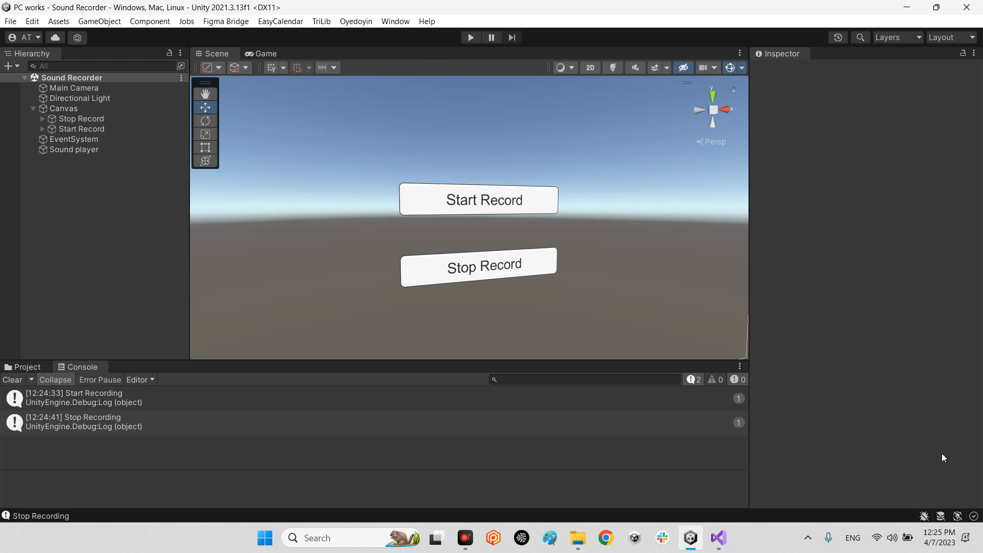